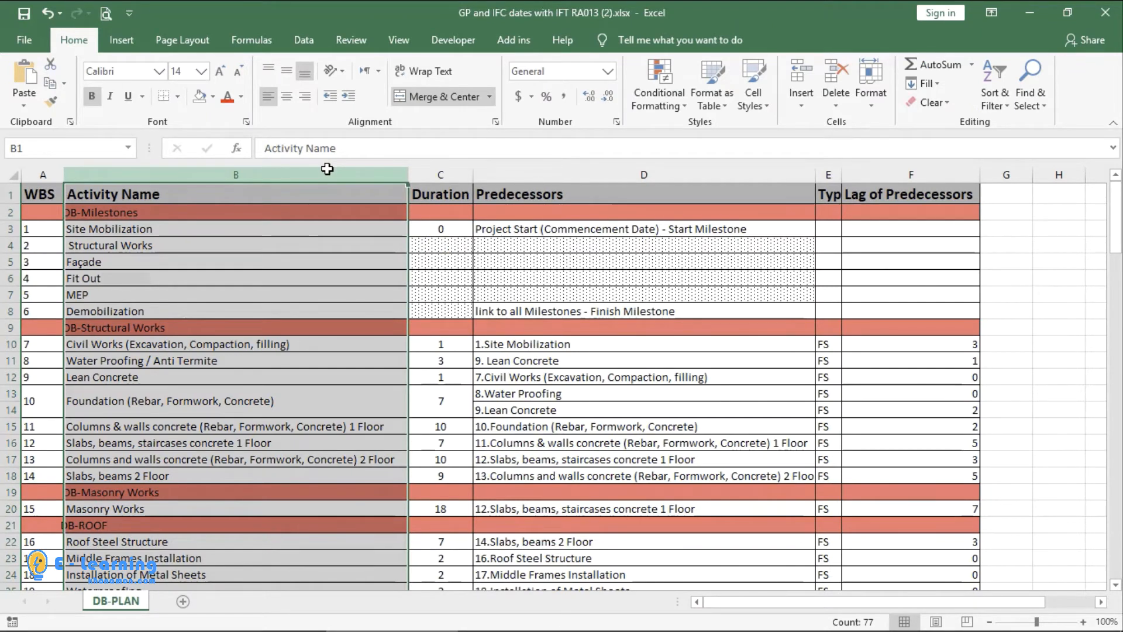
Point out the Duration, Predecessors, predecessor Type and Lag columns of the activities table.
click(441, 193)
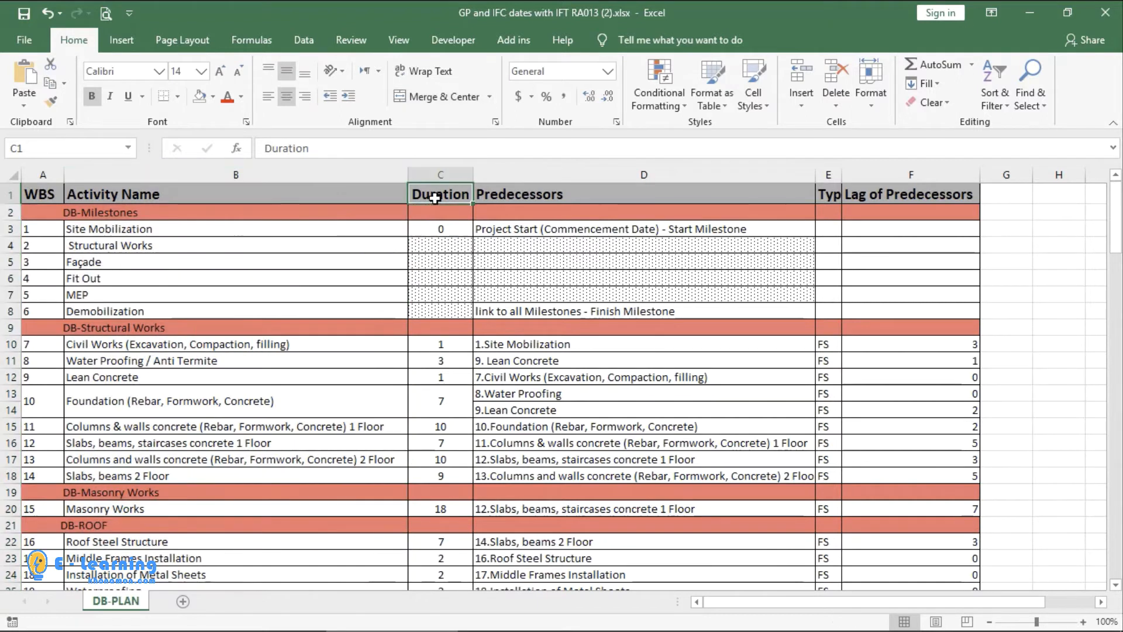
click(520, 194)
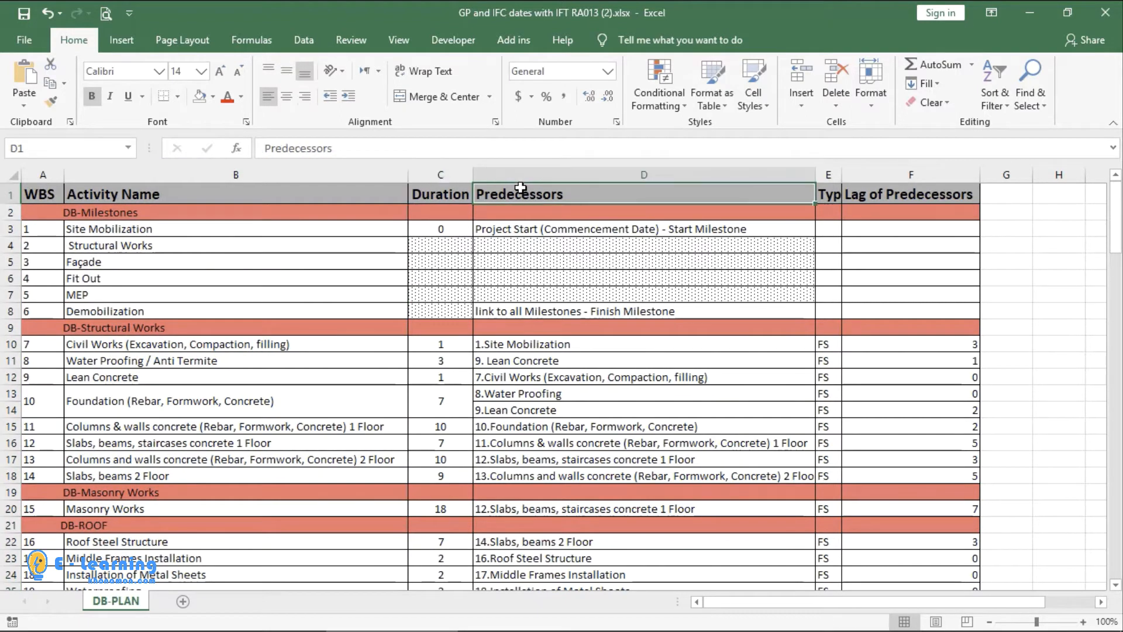
click(828, 194)
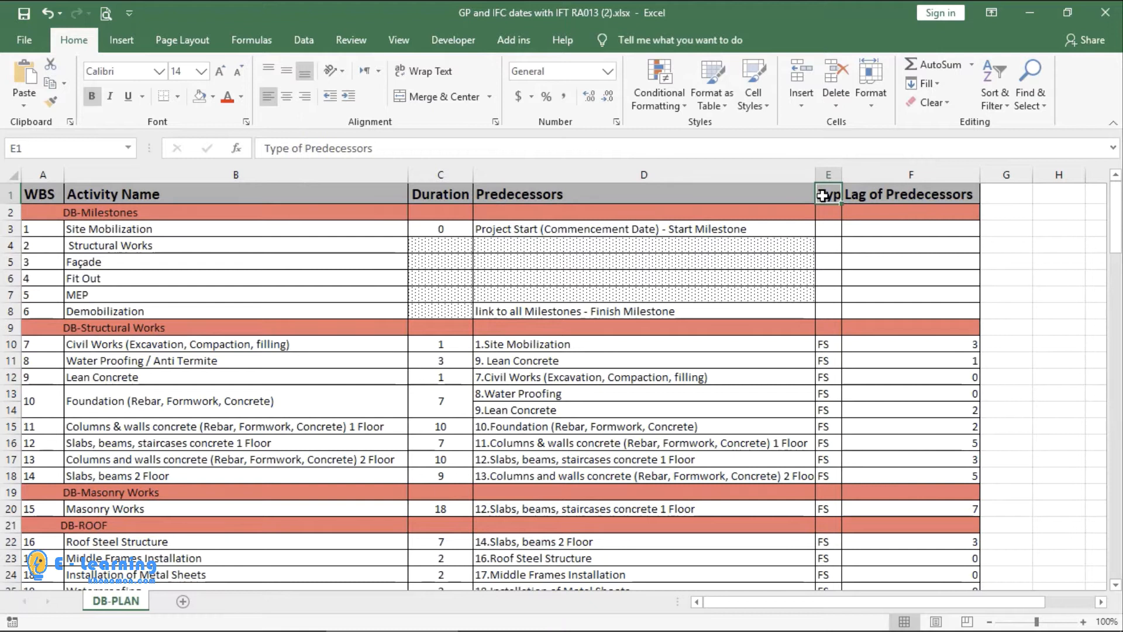
click(911, 194)
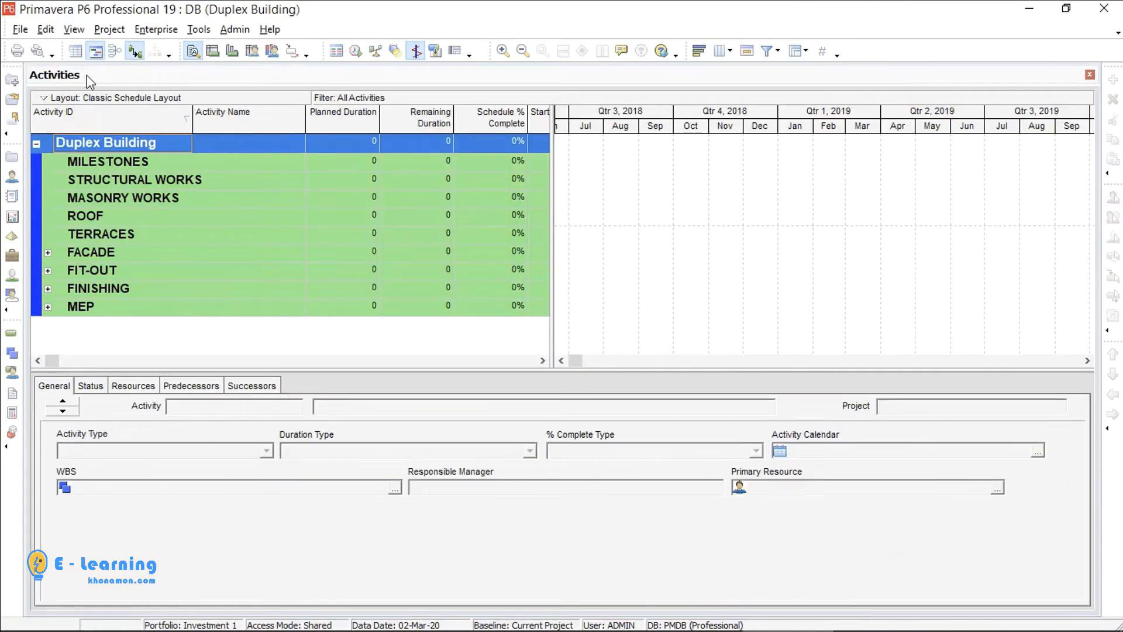
mouse_move(11, 294)
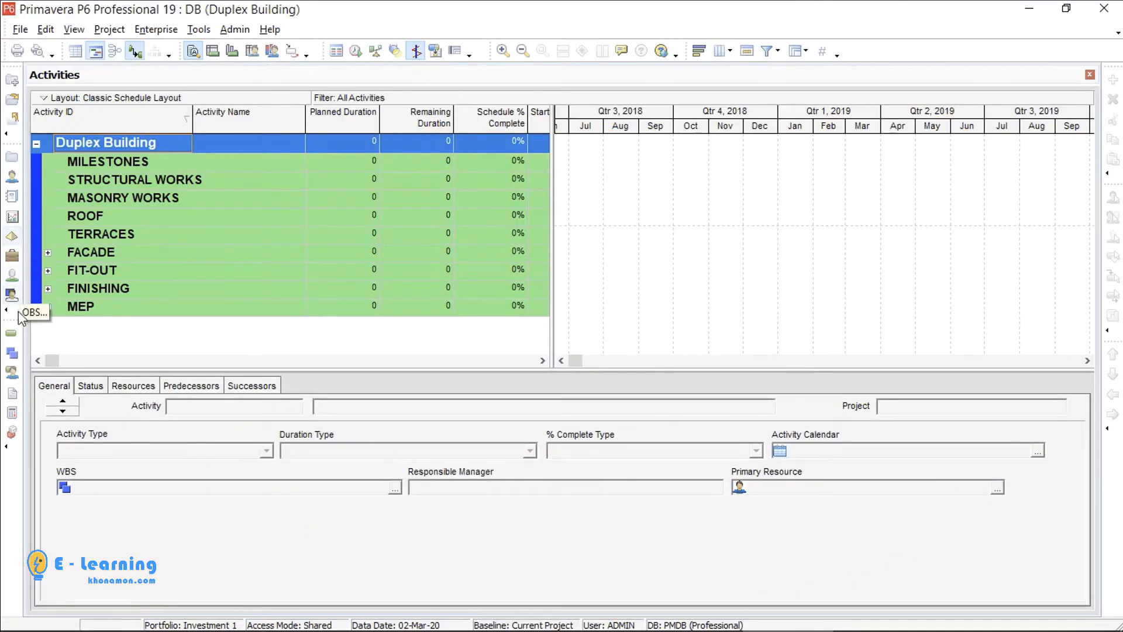
mouse_move(17, 334)
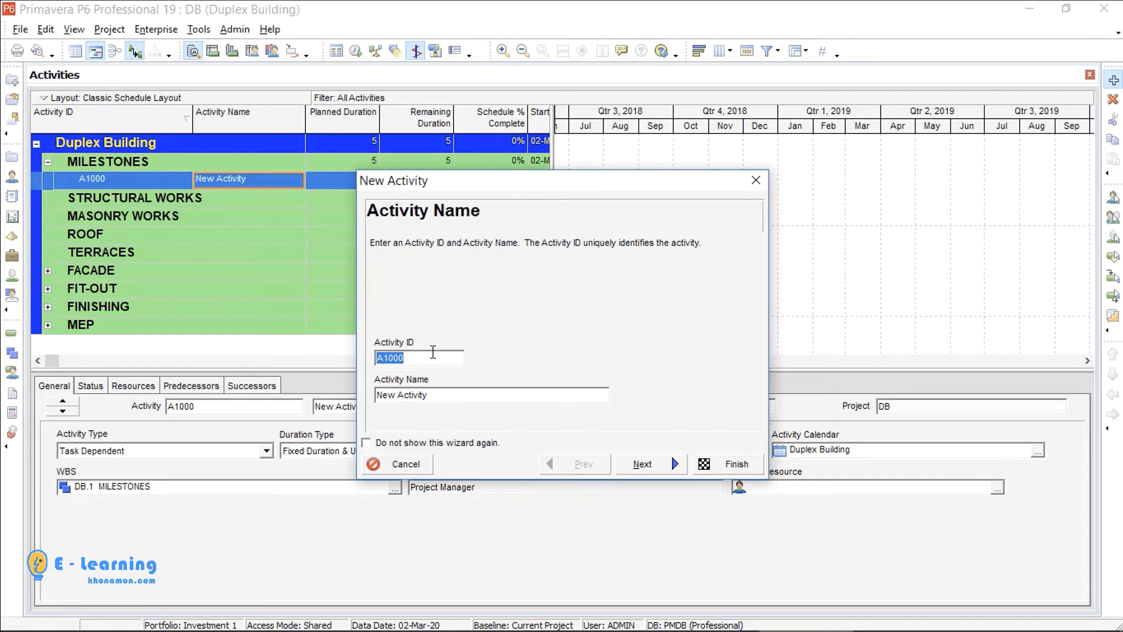
mouse_move(436, 373)
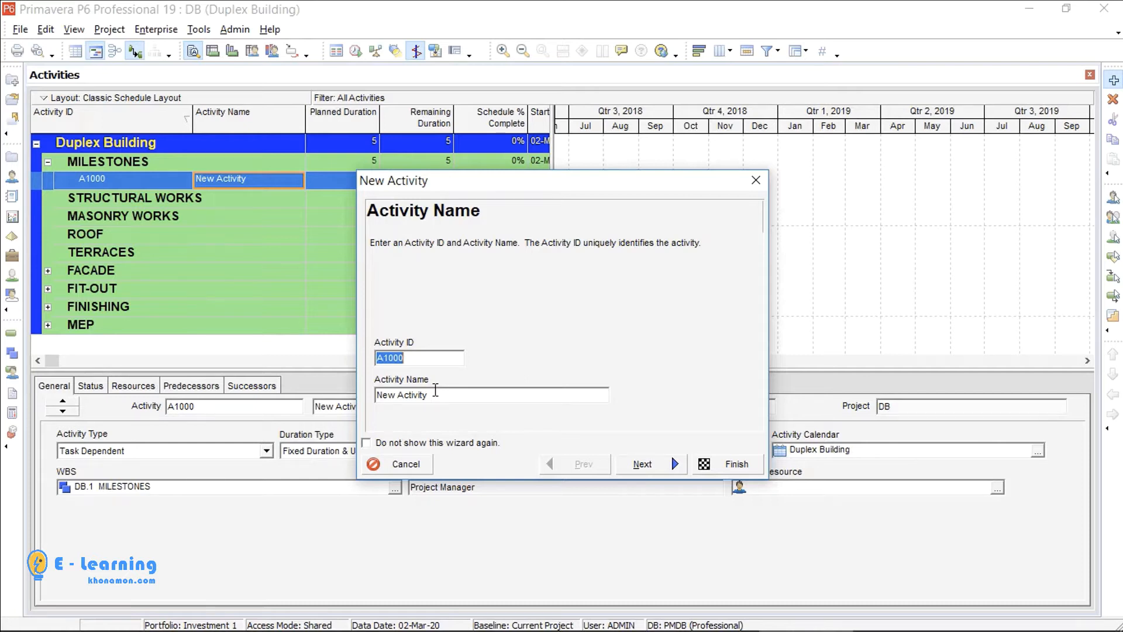
Name activity A1000 'Site Mobilization' and keep it under WBS DB.1 MILESTONES.
text(Site Mob)
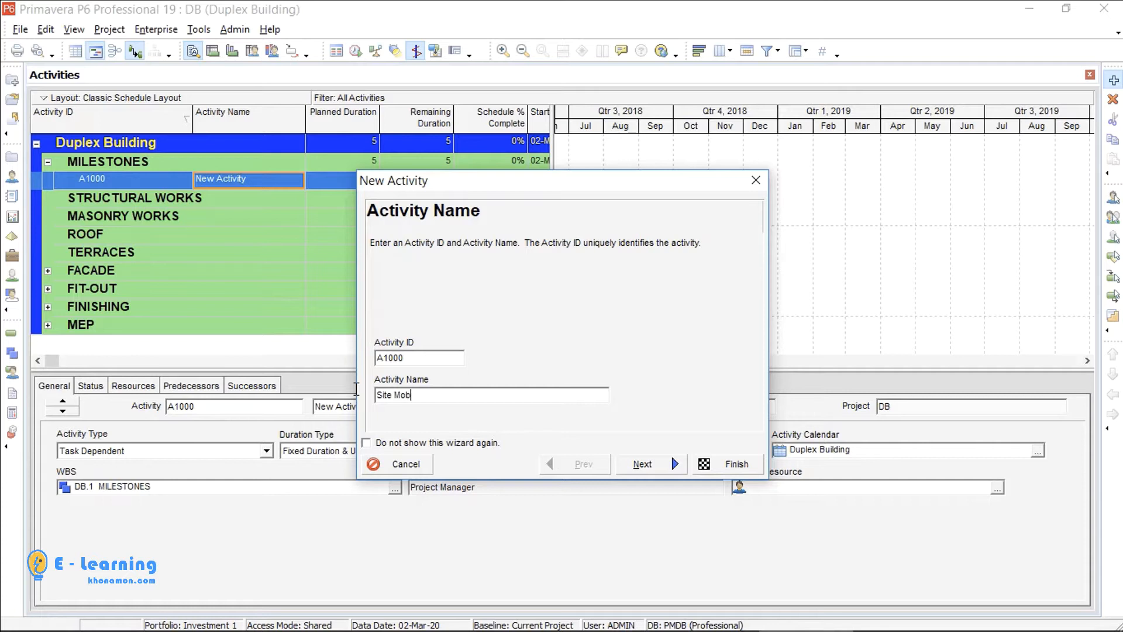
text(ilization)
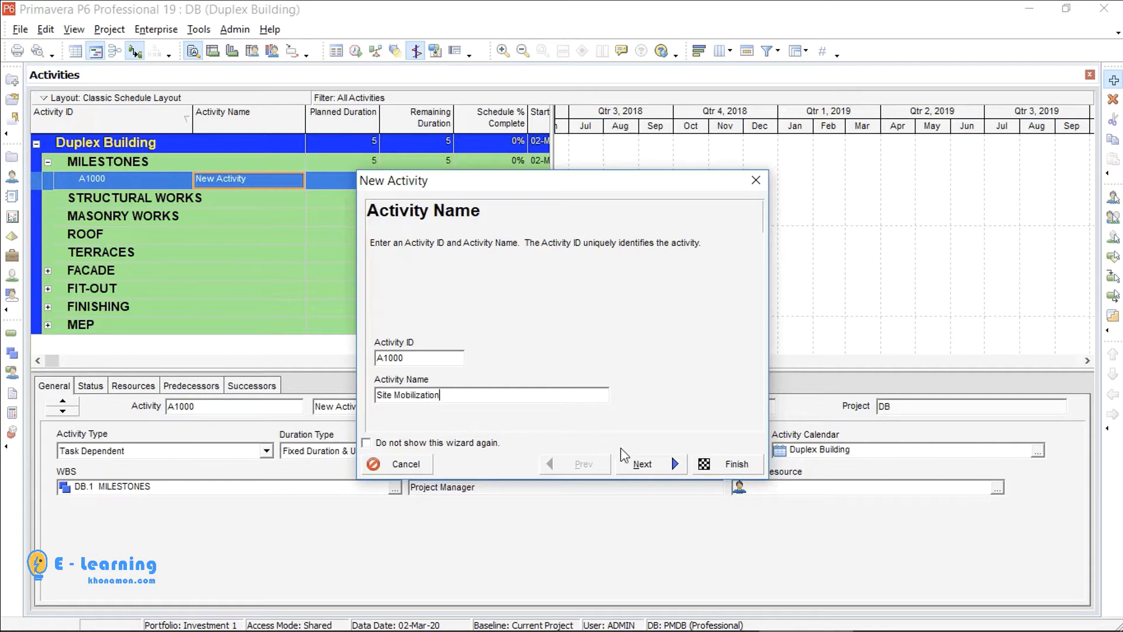
click(651, 464)
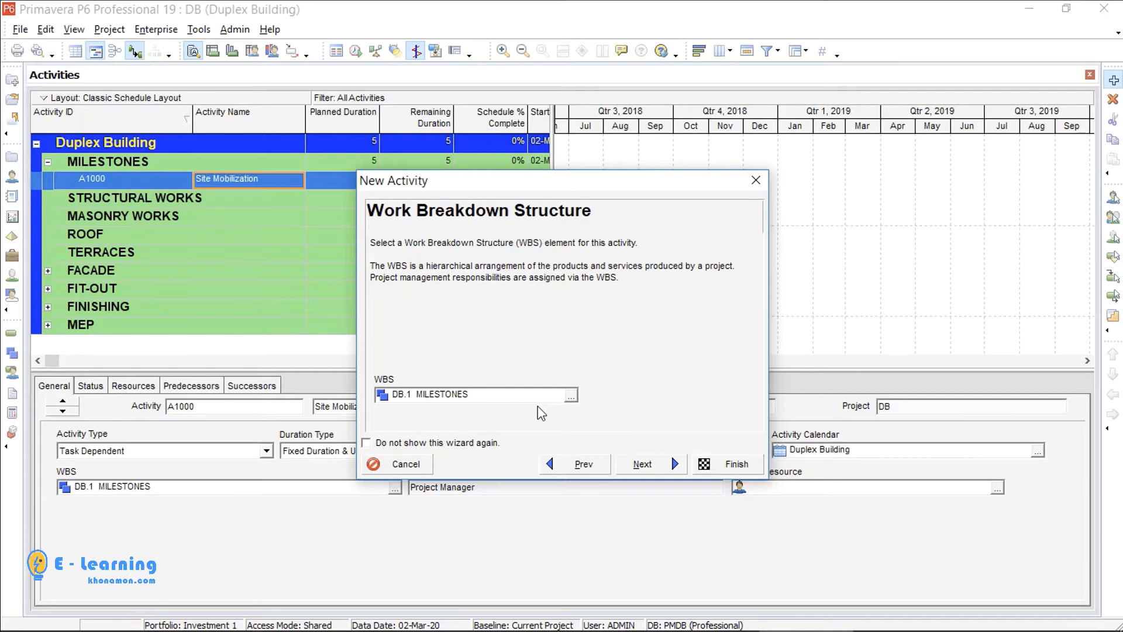
click(570, 394)
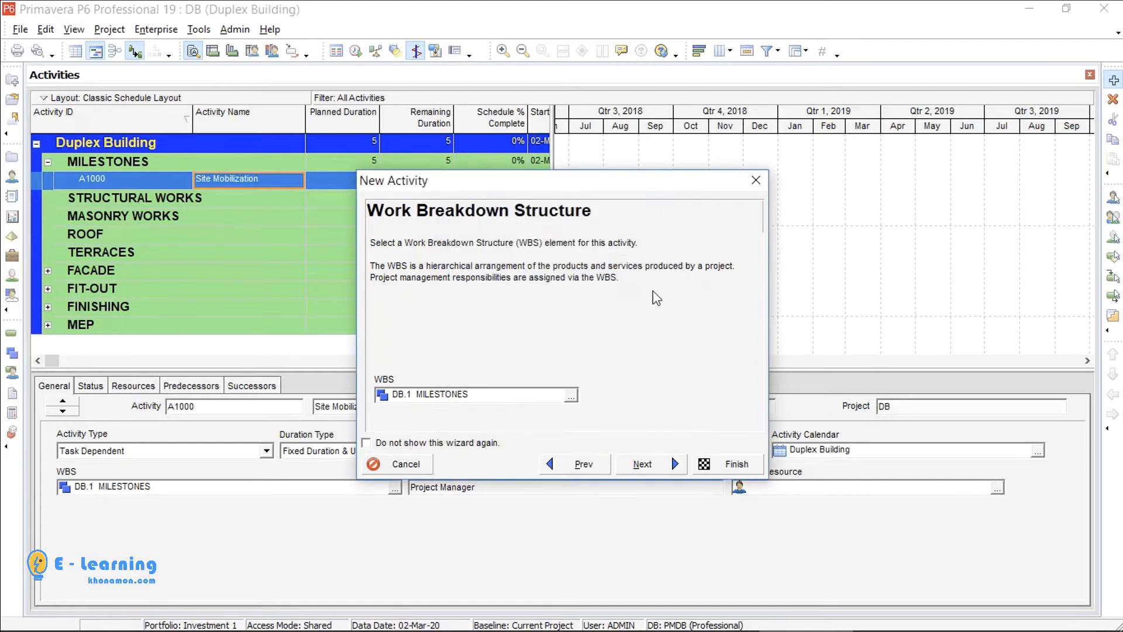
click(651, 464)
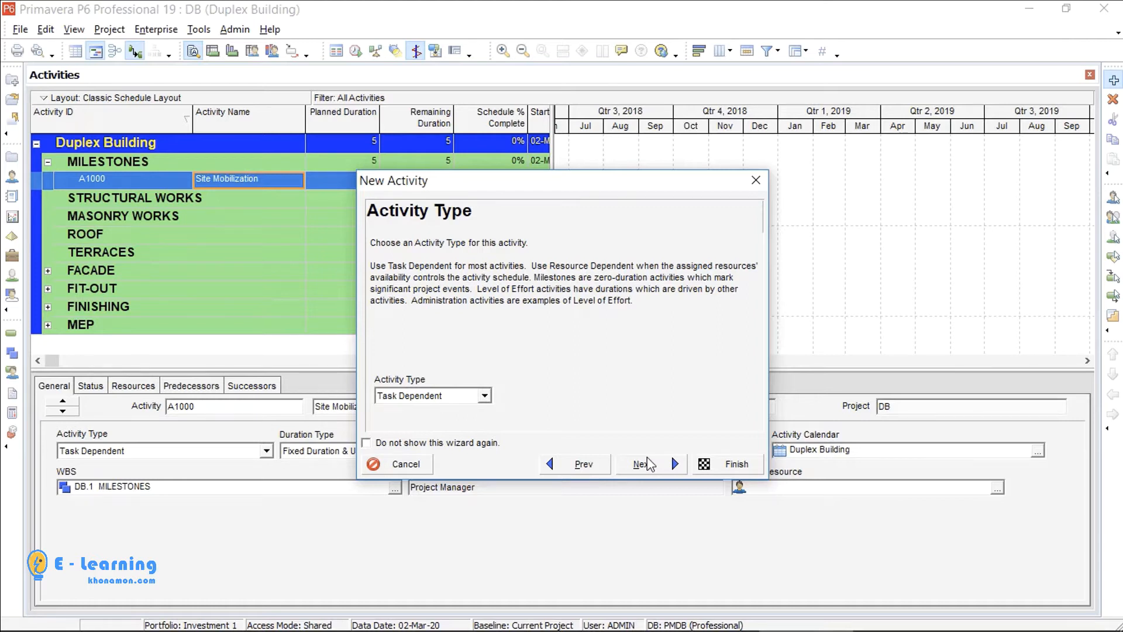
Set Site Mobilization's activity type to Finish Milestone, dropping its duration to zero.
click(484, 396)
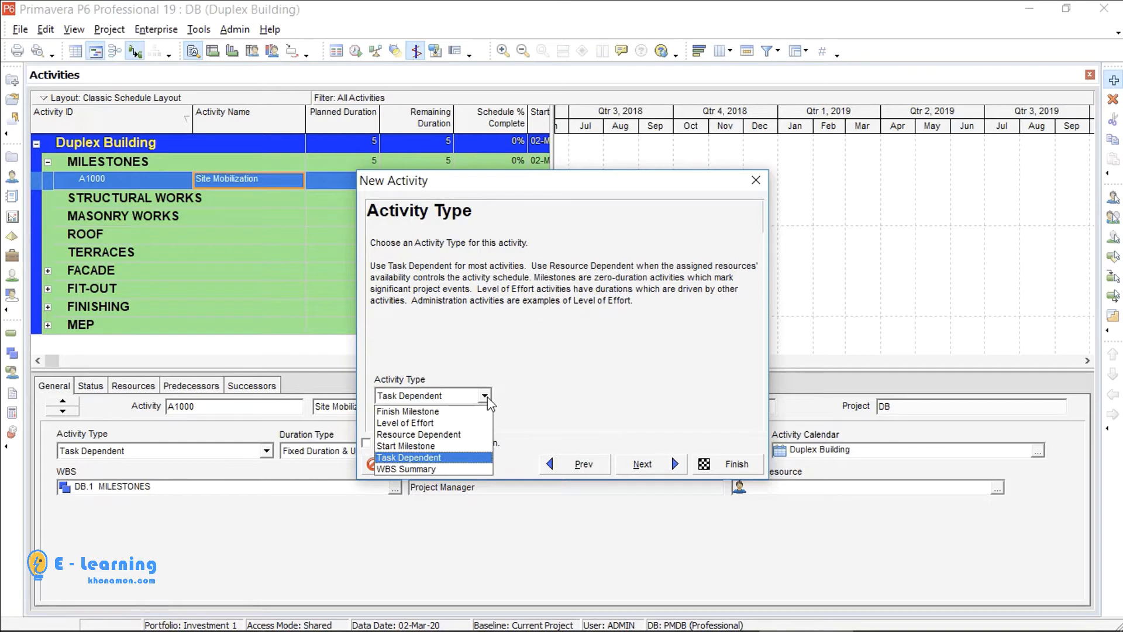
mouse_move(487, 409)
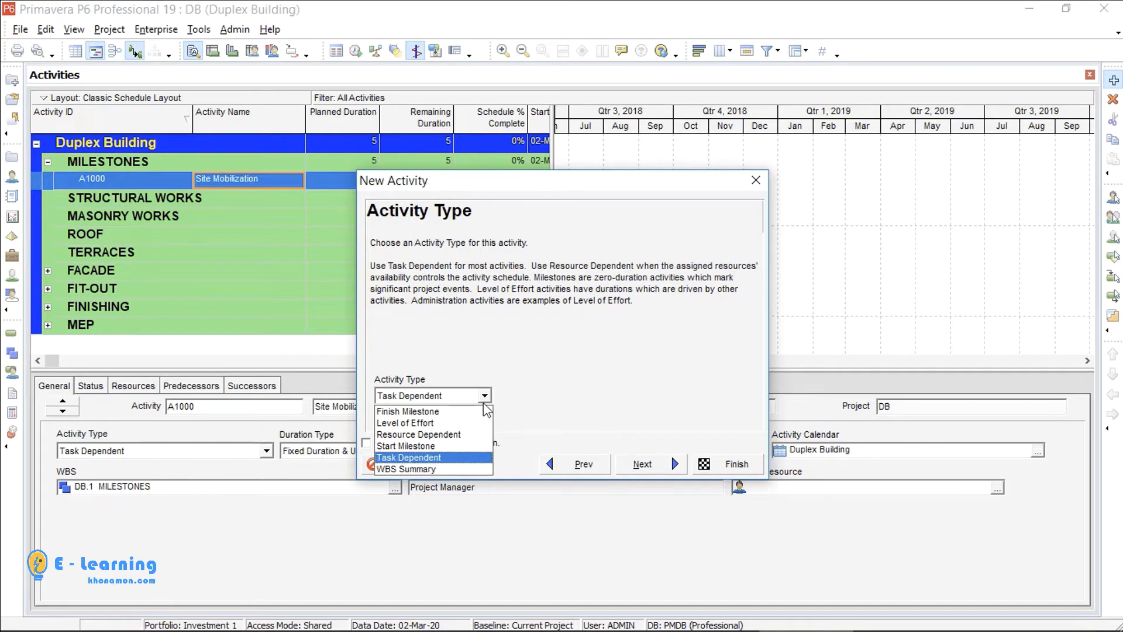
click(408, 412)
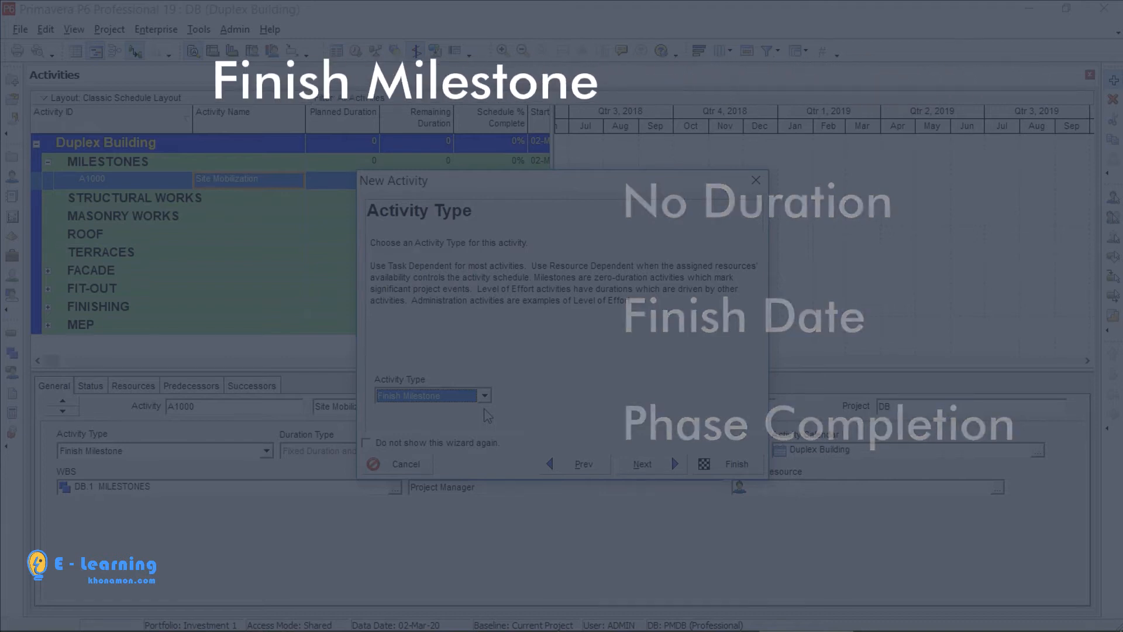
Try Level of Effort, then settle on Resource Dependent, restoring the five-day duration.
click(484, 395)
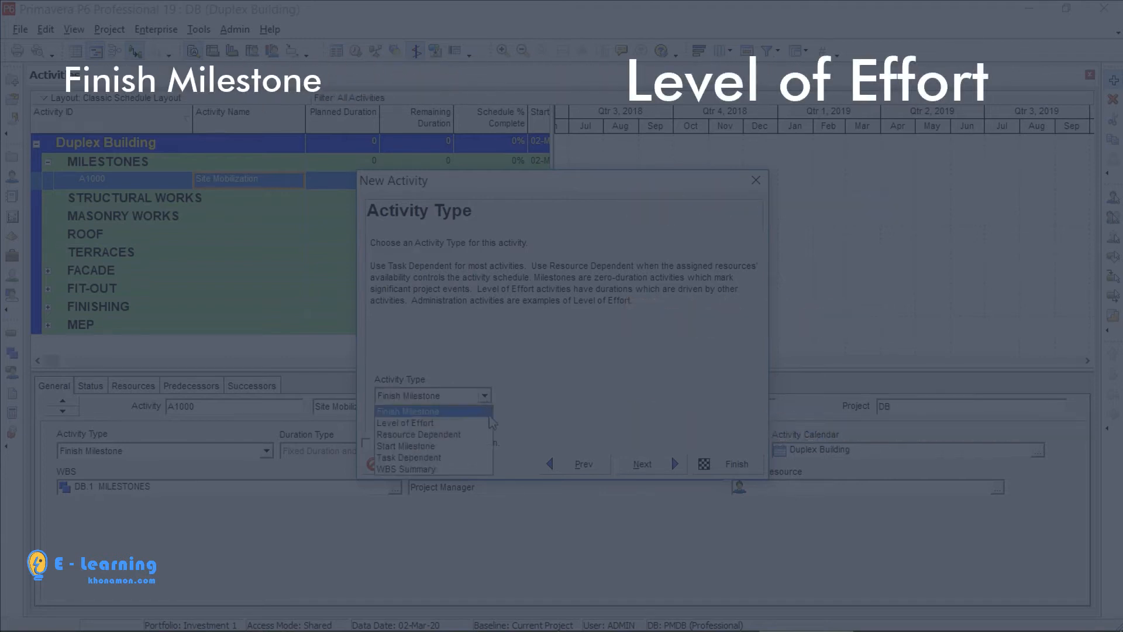
click(405, 422)
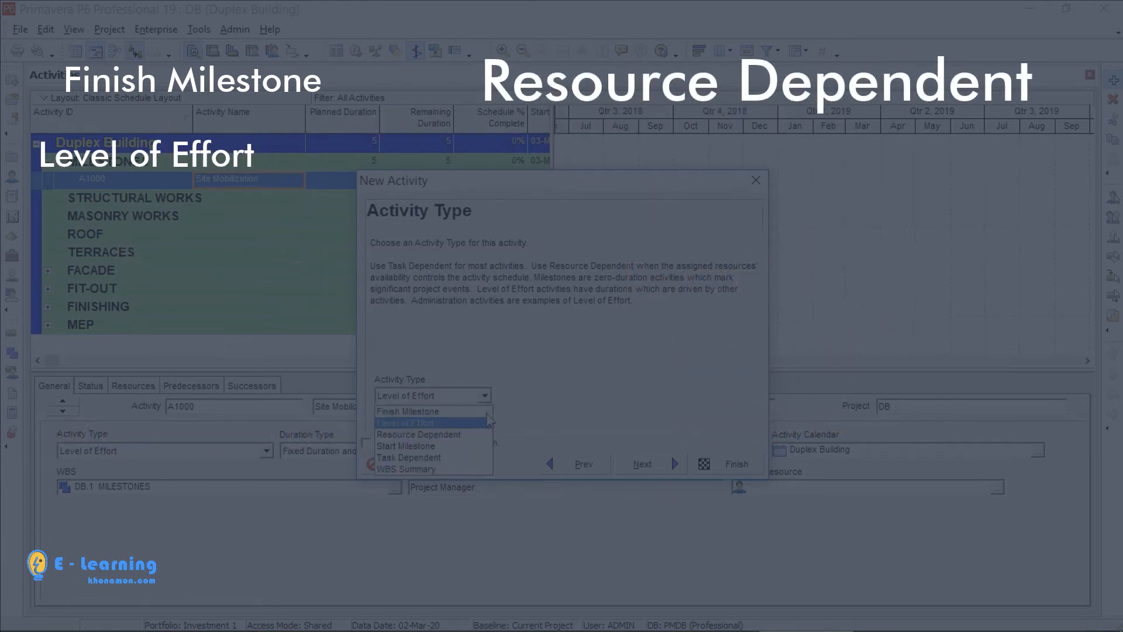
click(417, 434)
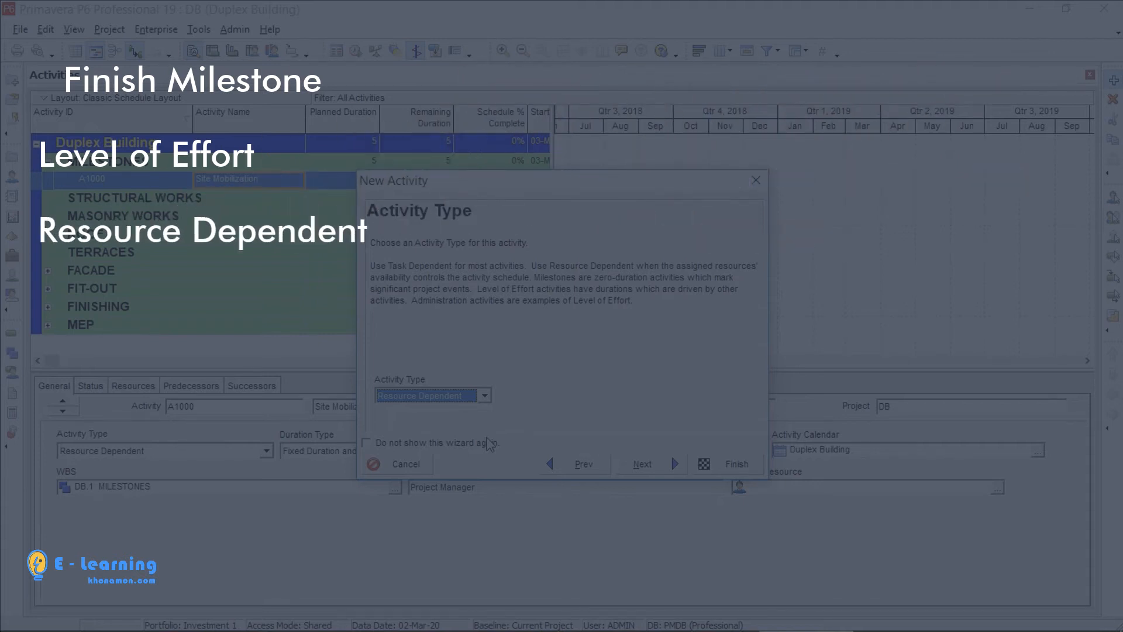
Switch Site Mobilization's activity type to WBS Summary, keeping five days.
click(484, 395)
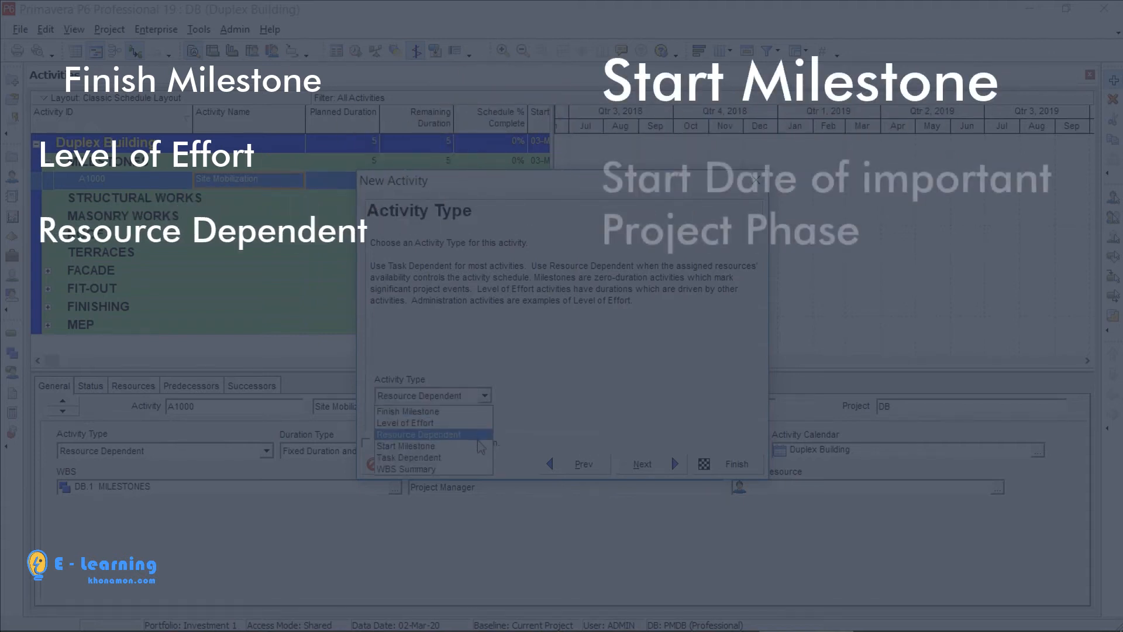
click(404, 446)
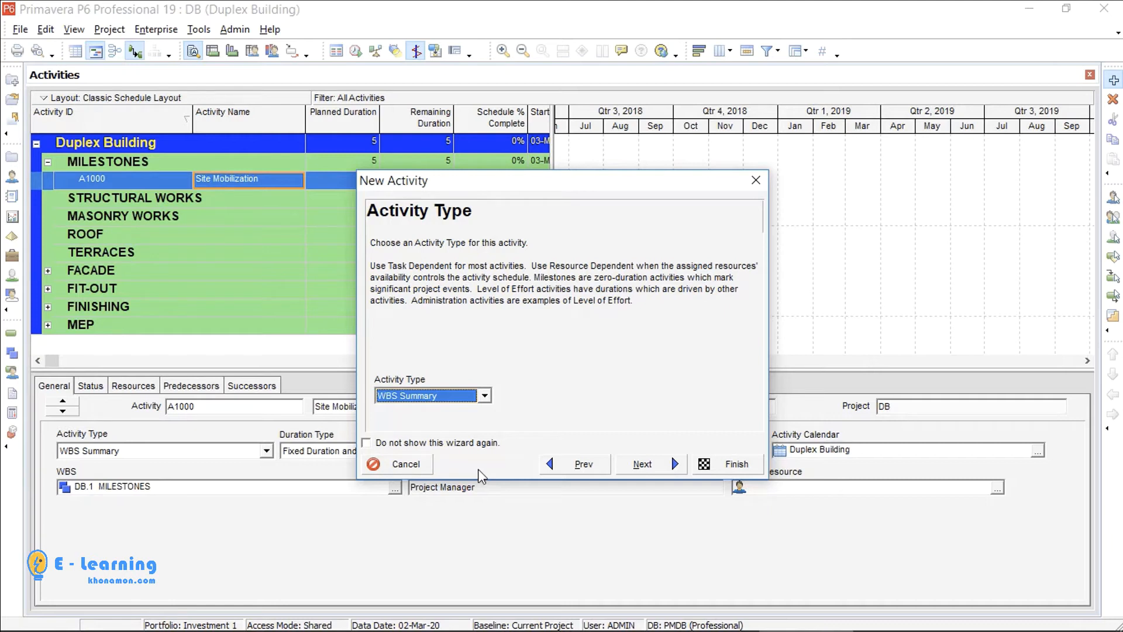
Make Site Mobilization a zero-duration Start Milestone.
click(484, 396)
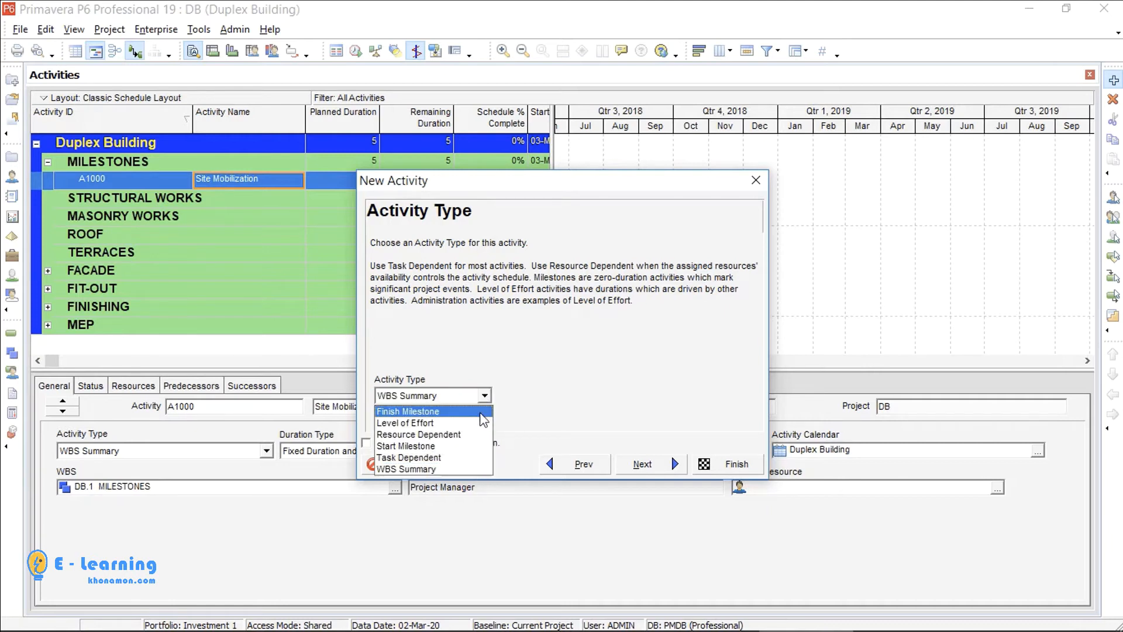
click(406, 446)
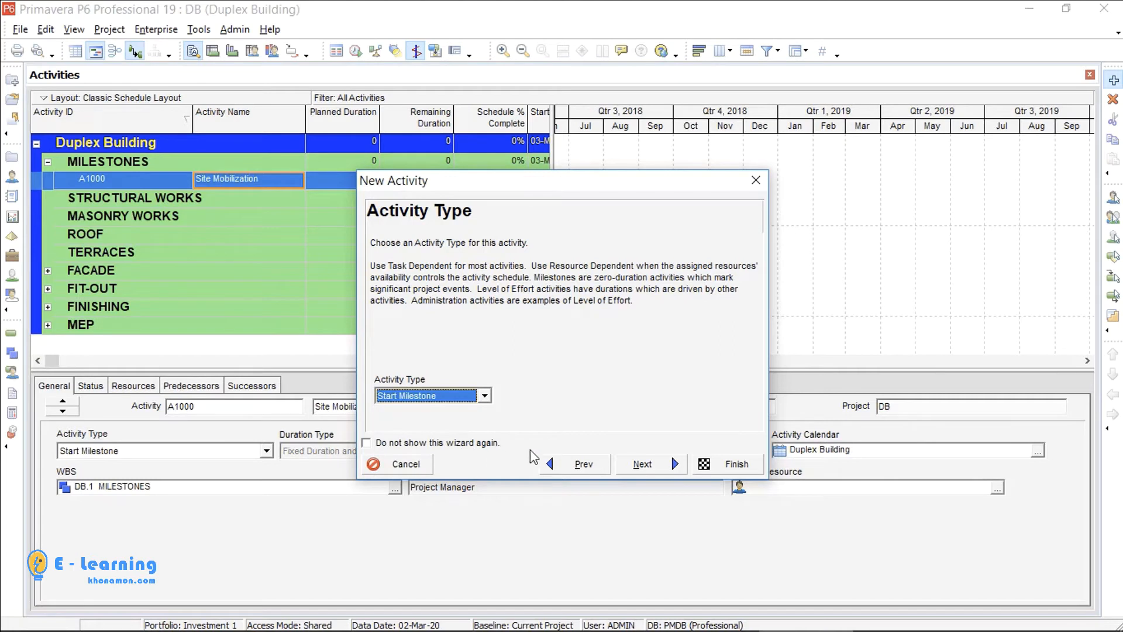
click(642, 464)
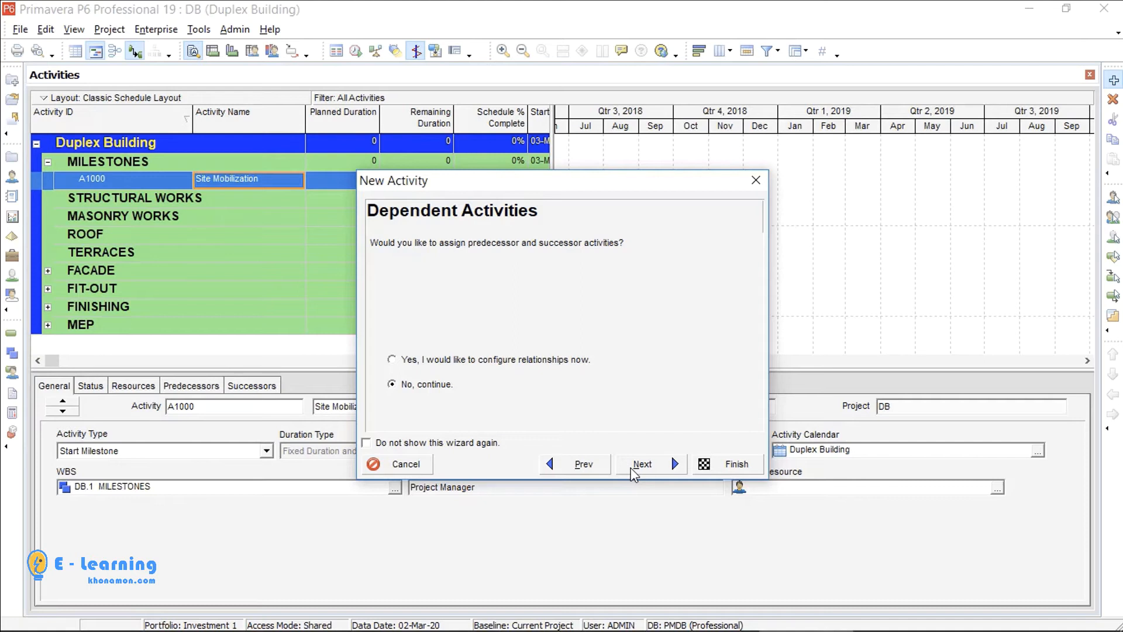
Skip predecessors, successors and extra details, and finish creating the activity.
click(643, 464)
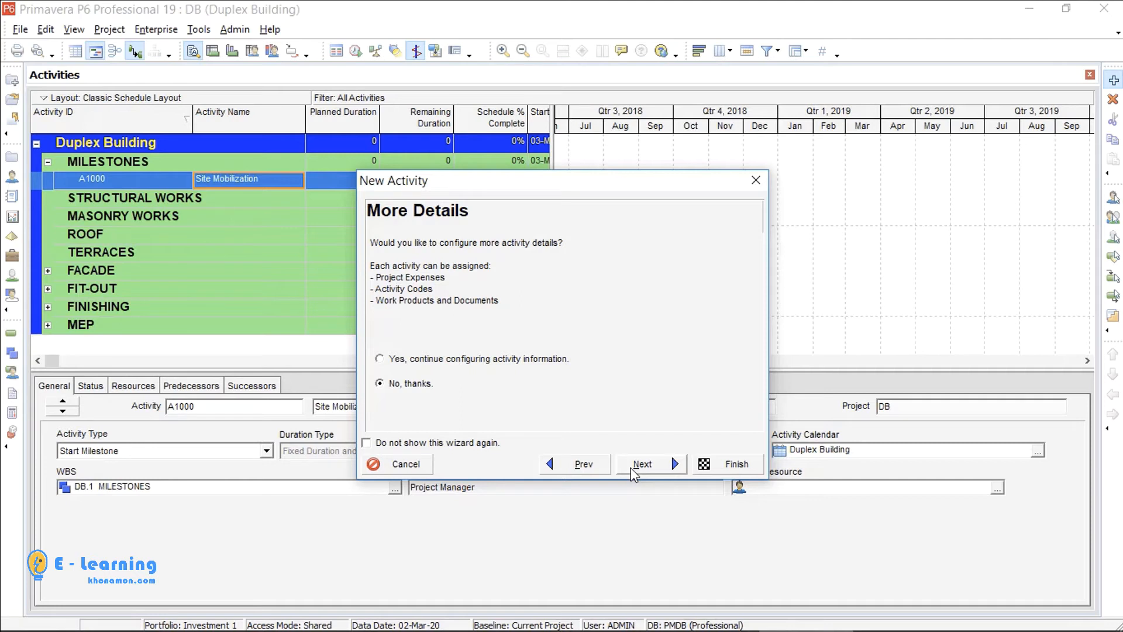
click(642, 464)
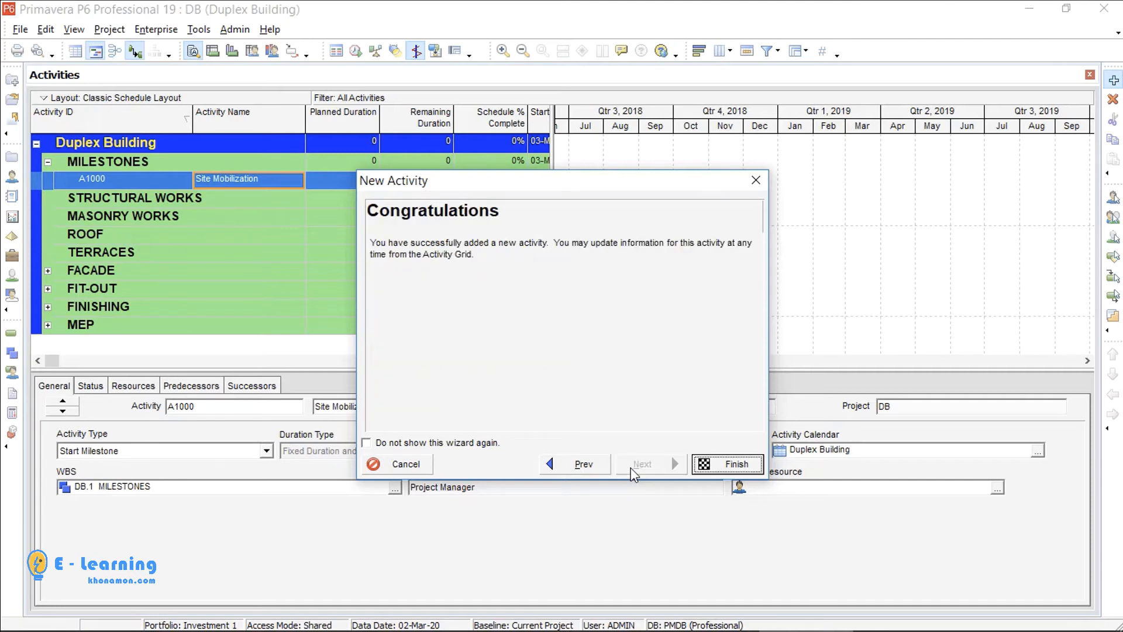
click(727, 464)
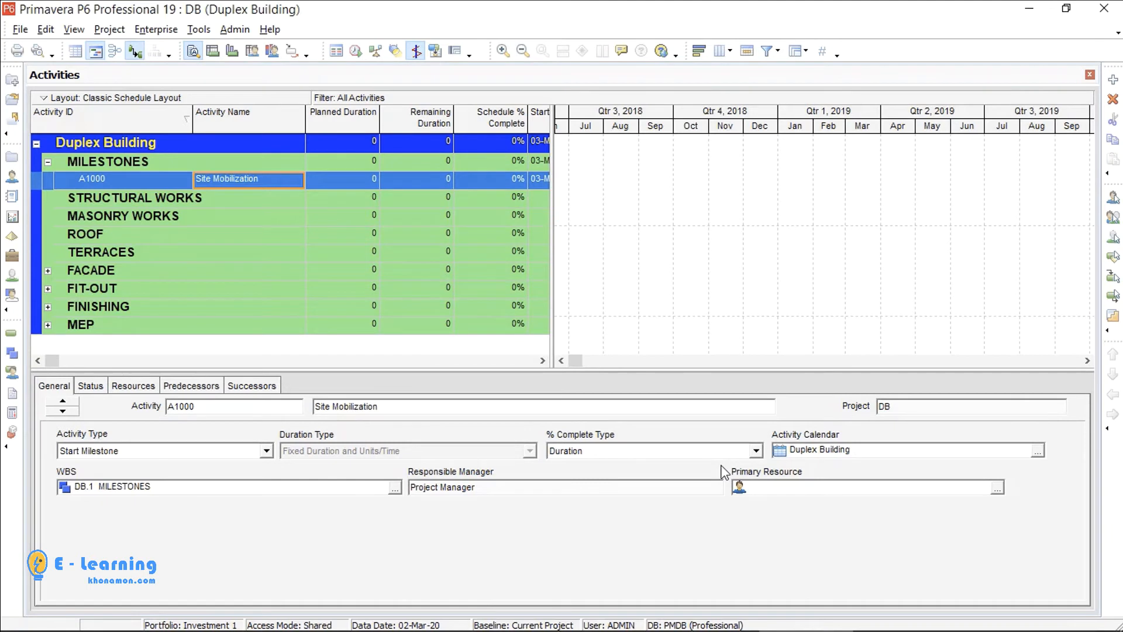
mouse_move(310, 182)
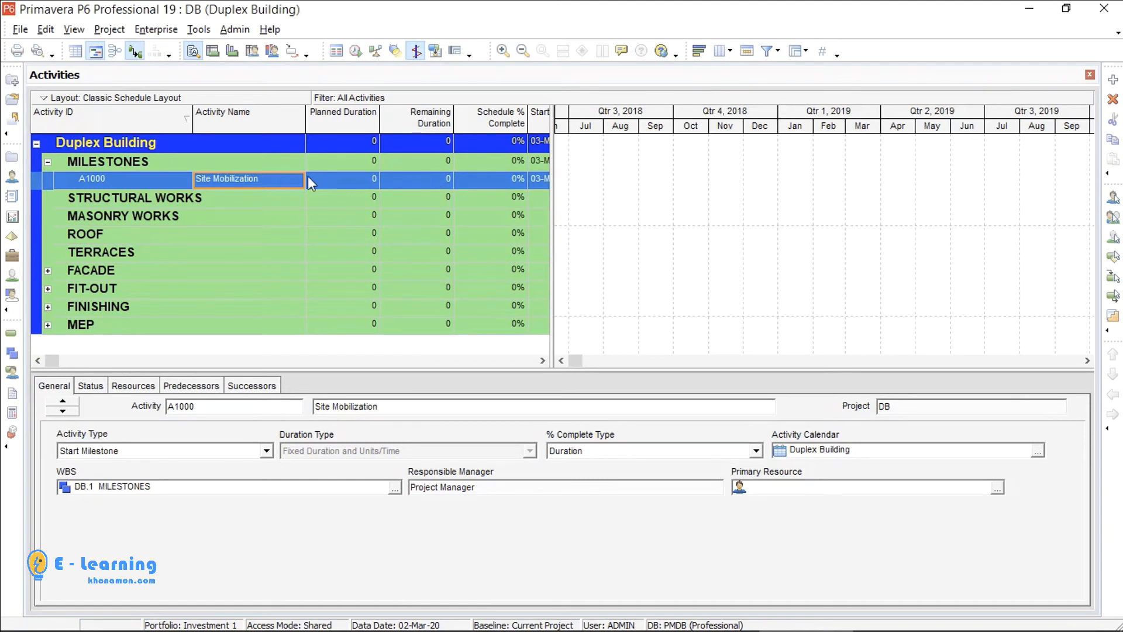
Add activities A1010–A1040 named Structural Works, Facade, Fit-out and MEP under MILESTONES.
click(342, 179)
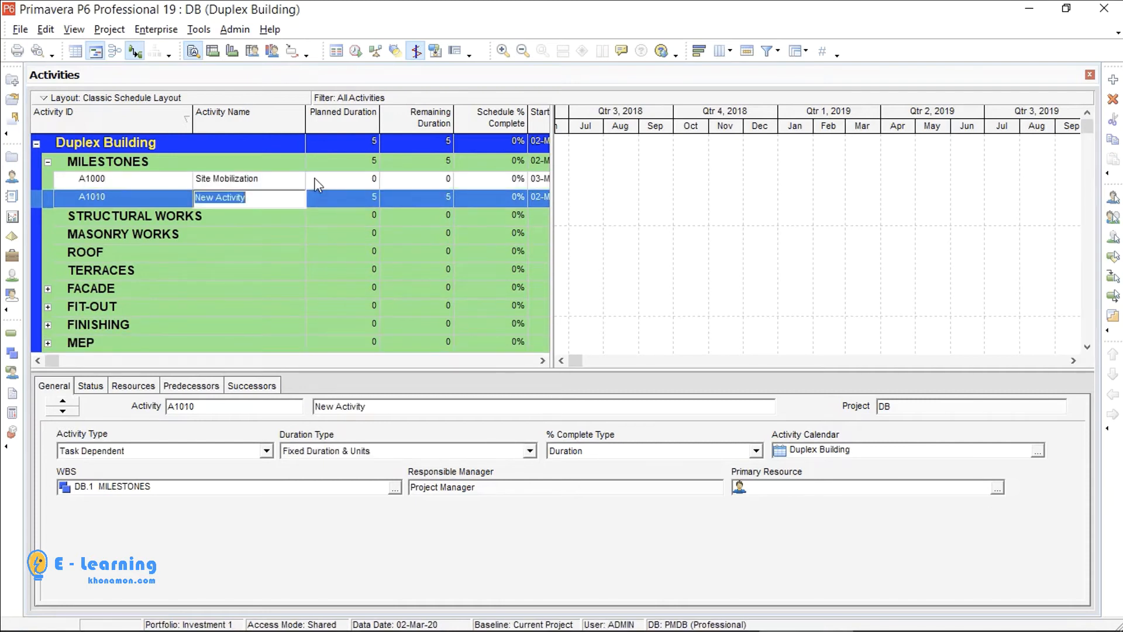
text(S)
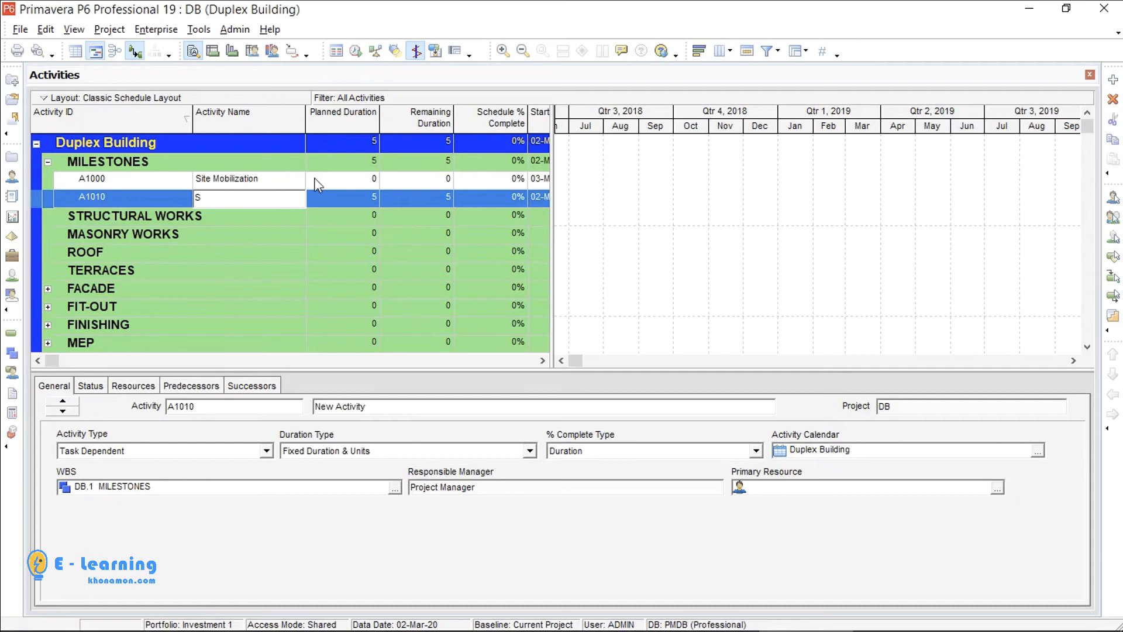
text(Structural)
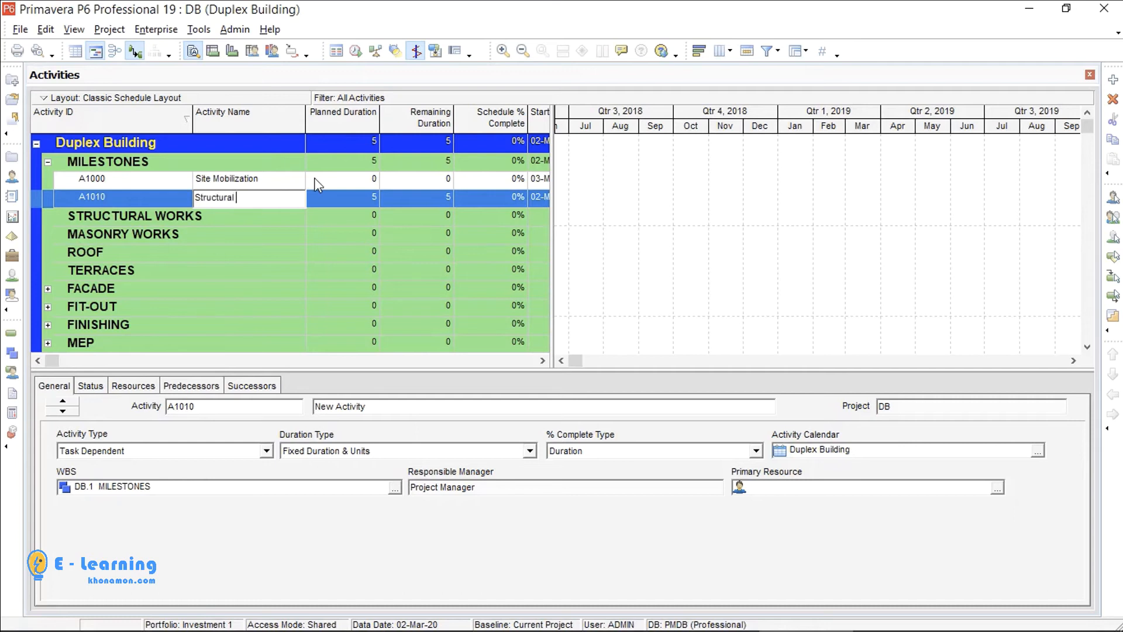
text(Works)
text(F)
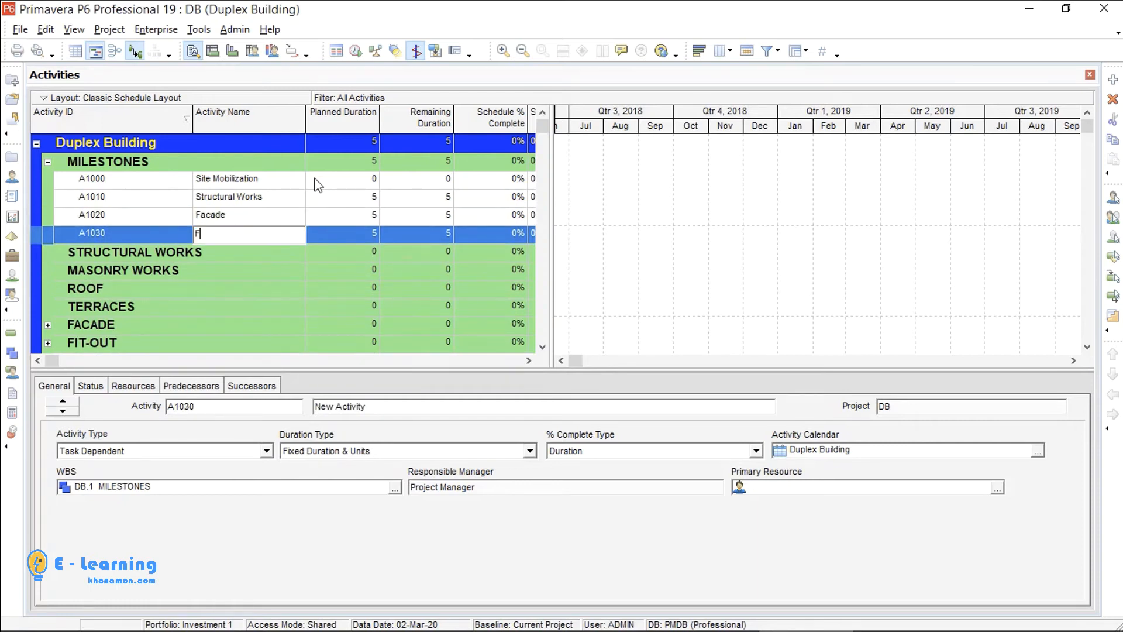
text(it-out)
text(MEP)
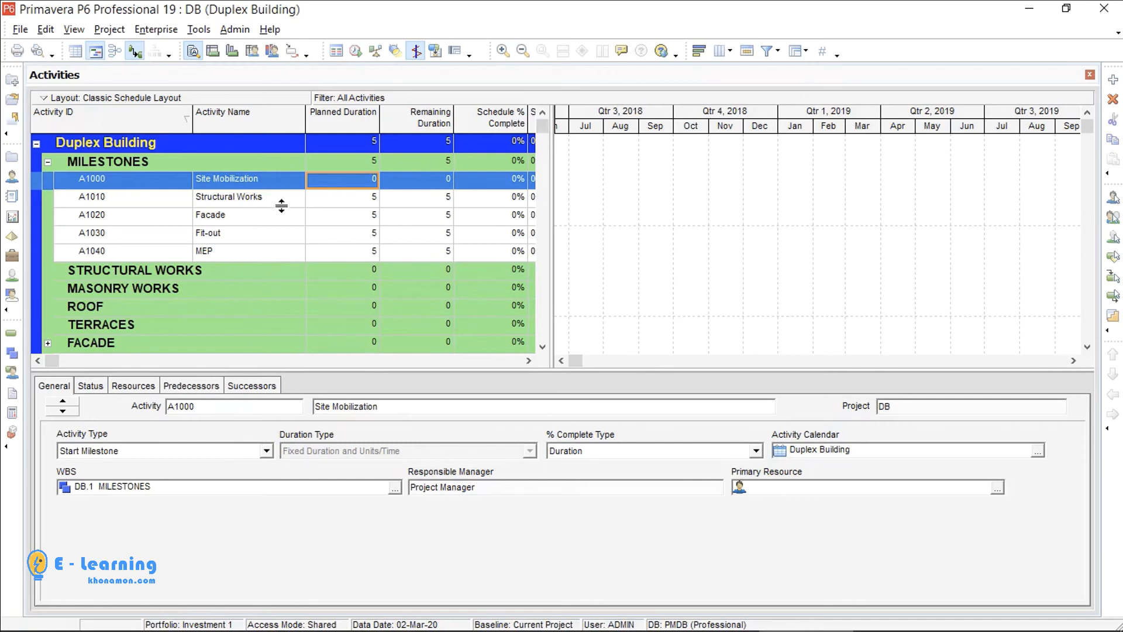
mouse_move(283, 206)
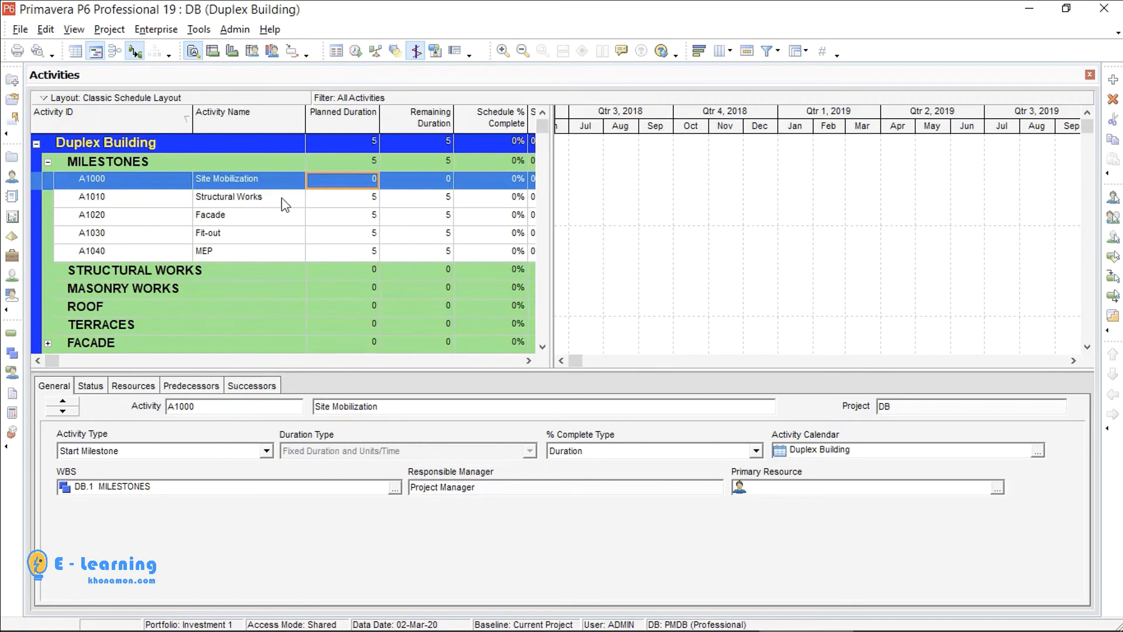
Set A1010 Structural Works to Finish Milestone in the General tab's Activity Type.
click(241, 196)
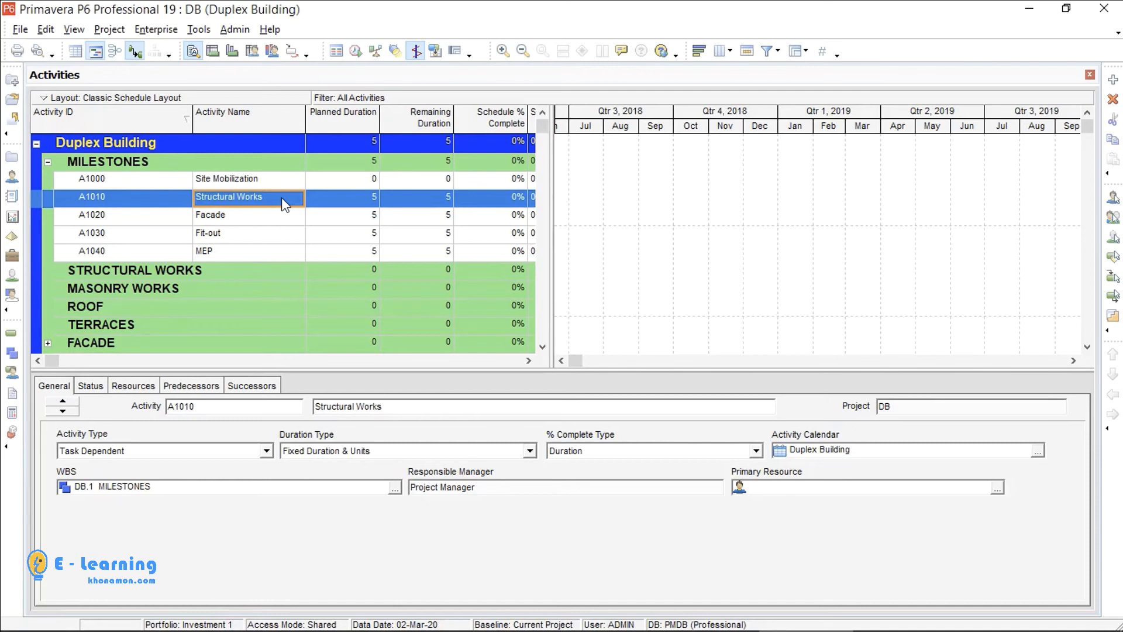
mouse_move(267, 438)
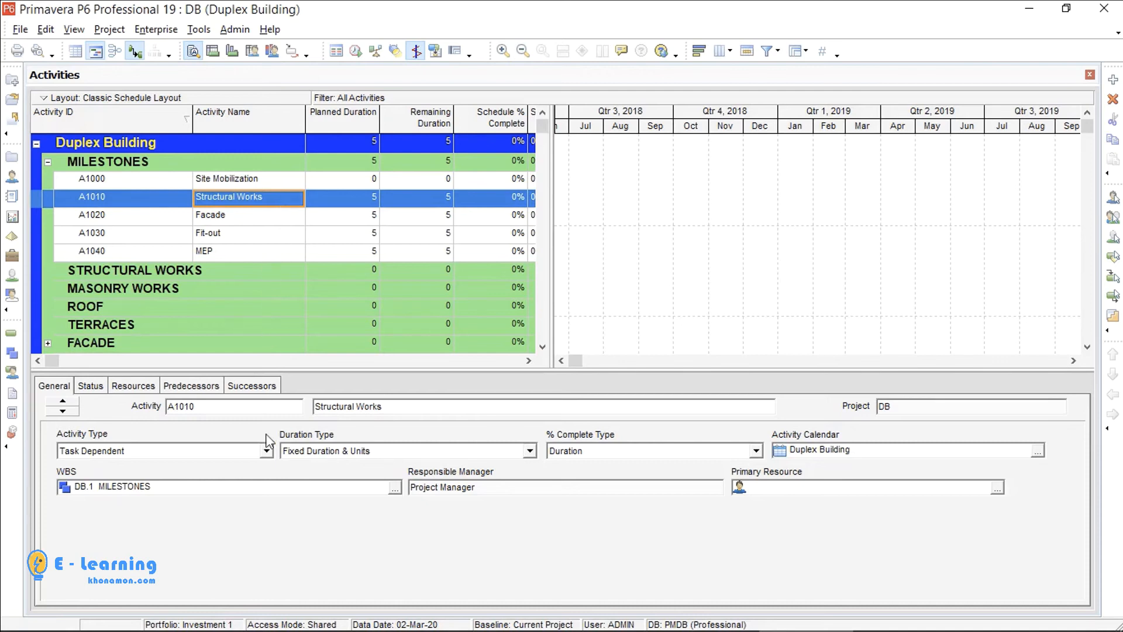
click(267, 451)
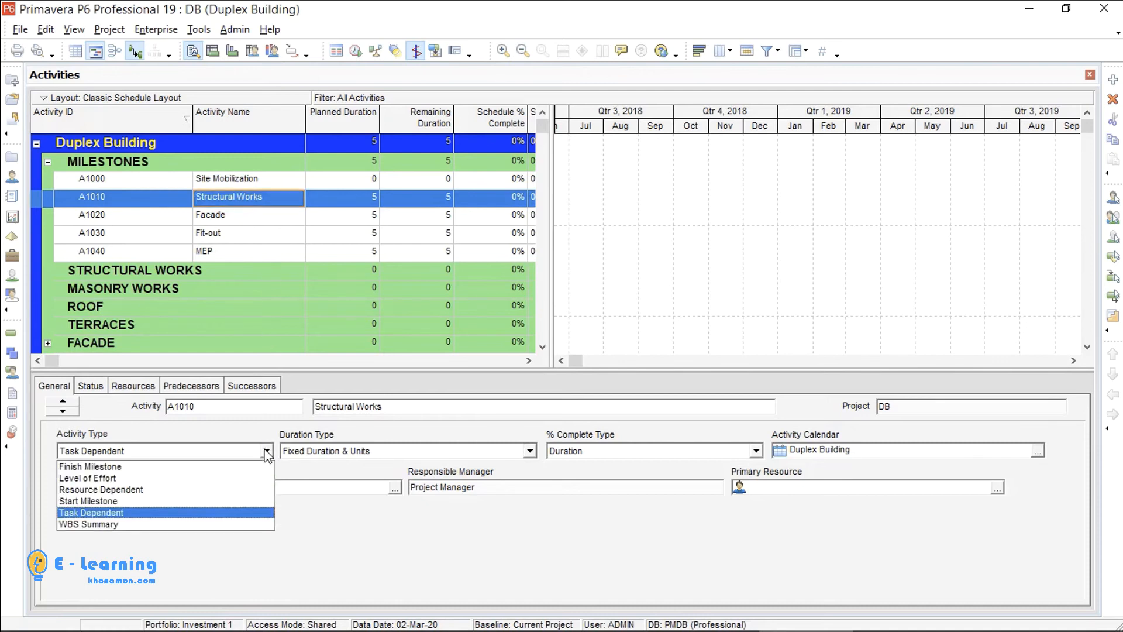
click(90, 467)
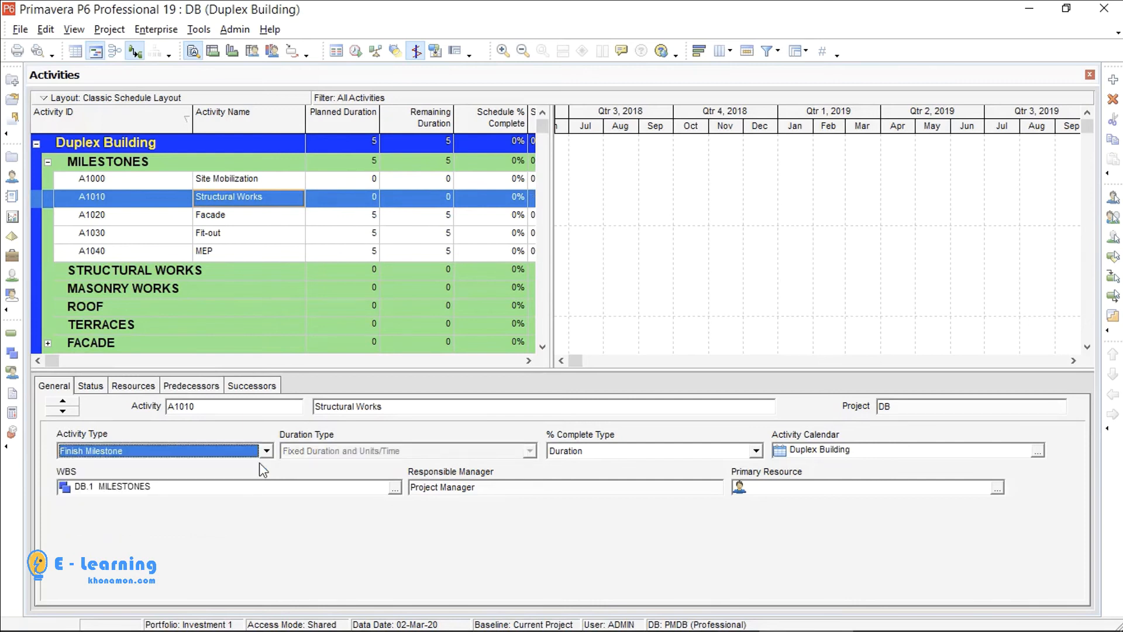
Add an Activity Type column below Activity Name through the Columns dialog.
right_click(229, 197)
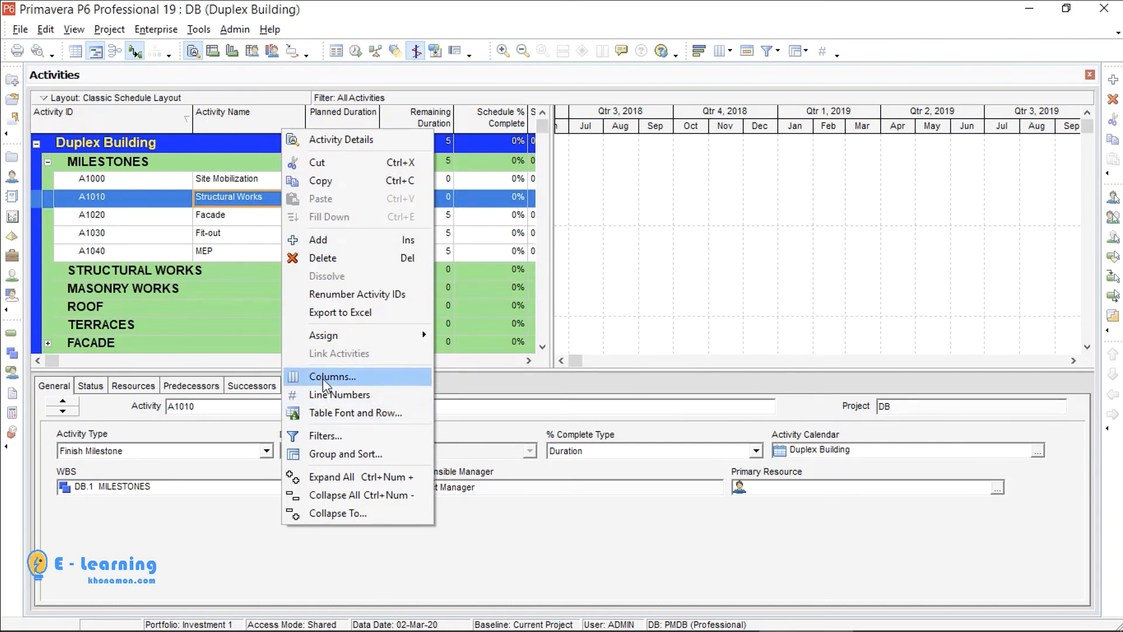
click(332, 376)
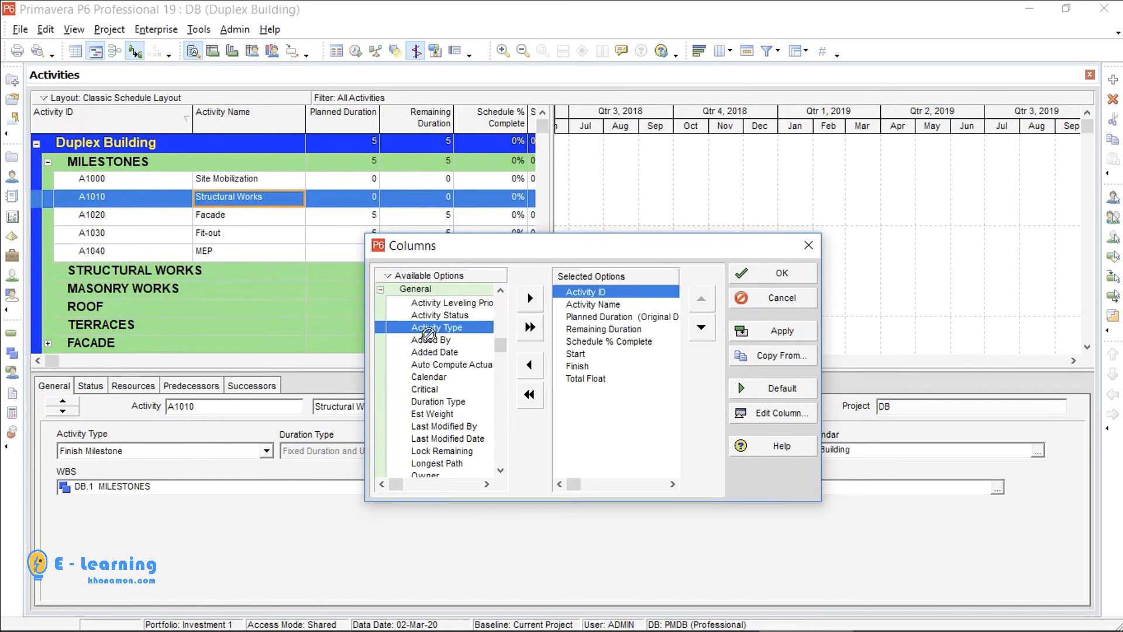
click(529, 299)
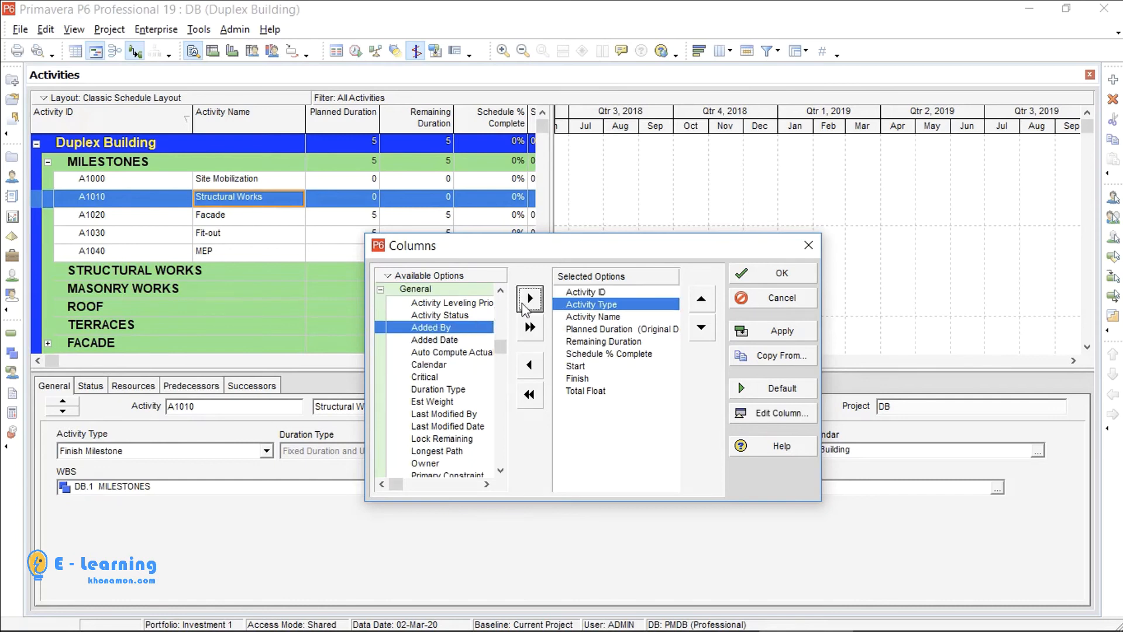
mouse_move(530, 298)
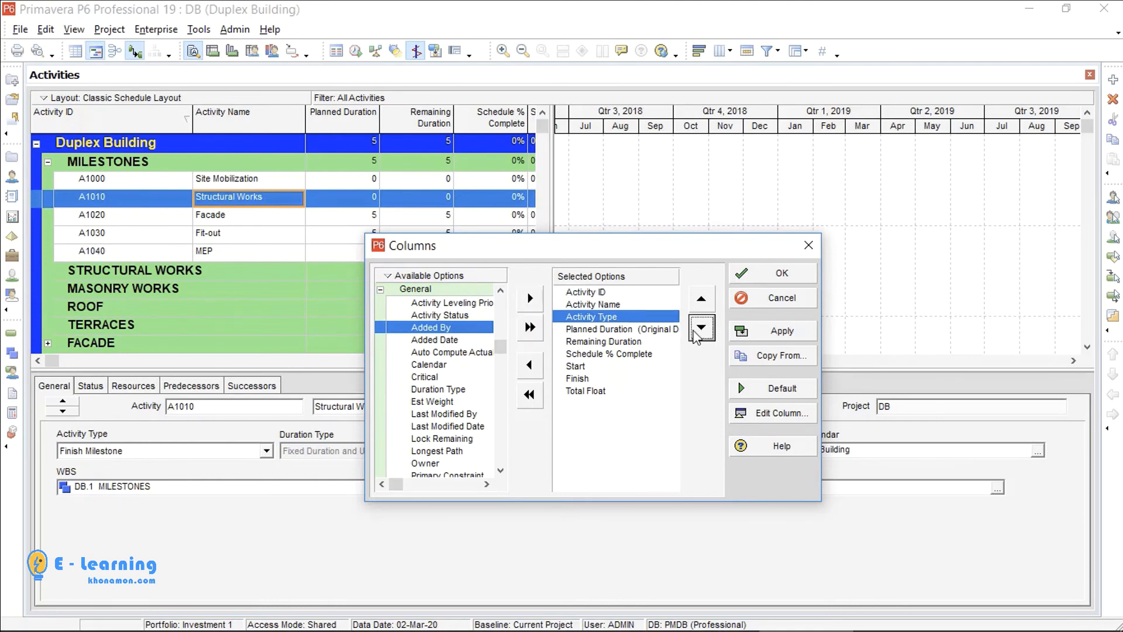
click(778, 274)
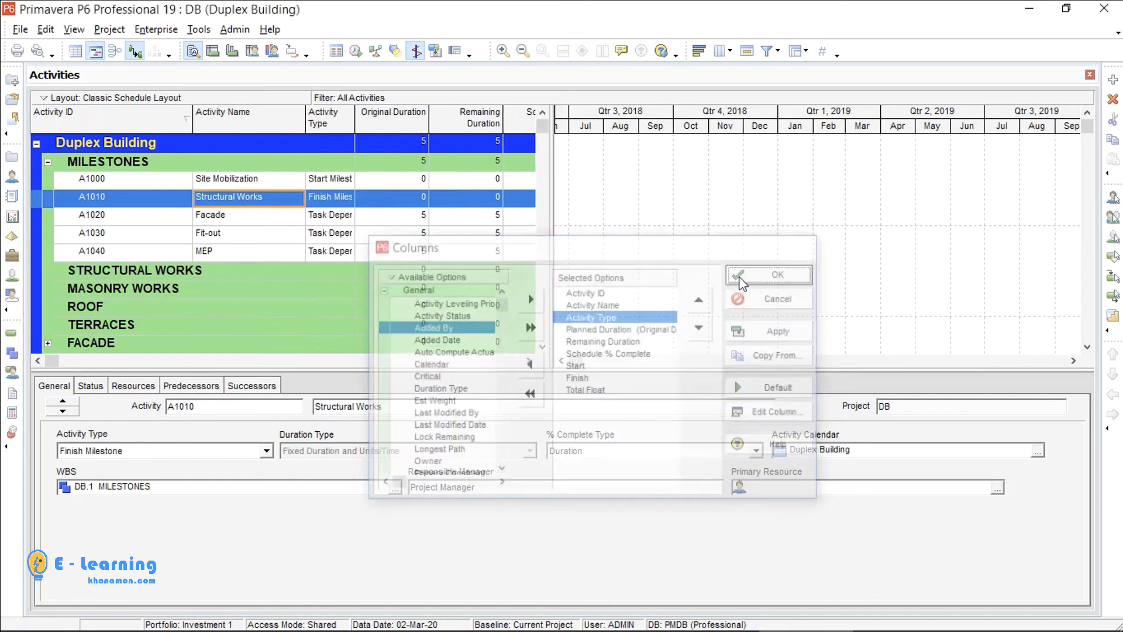
Fill Finish Milestone down the Activity Type cells from Structural Works to MEP.
click(777, 275)
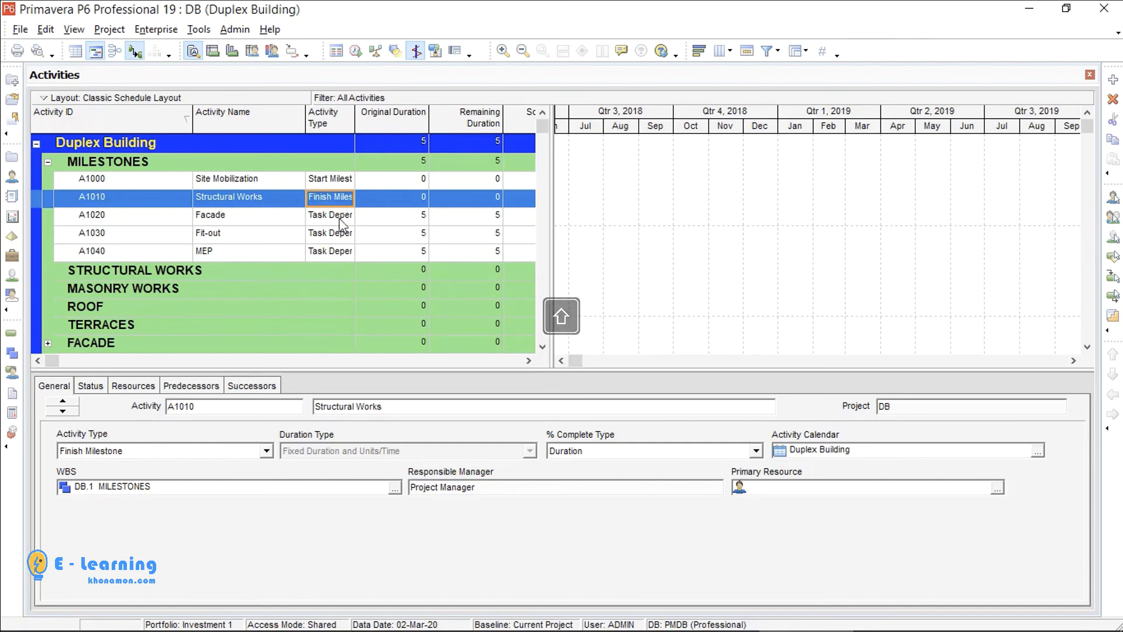
click(330, 251)
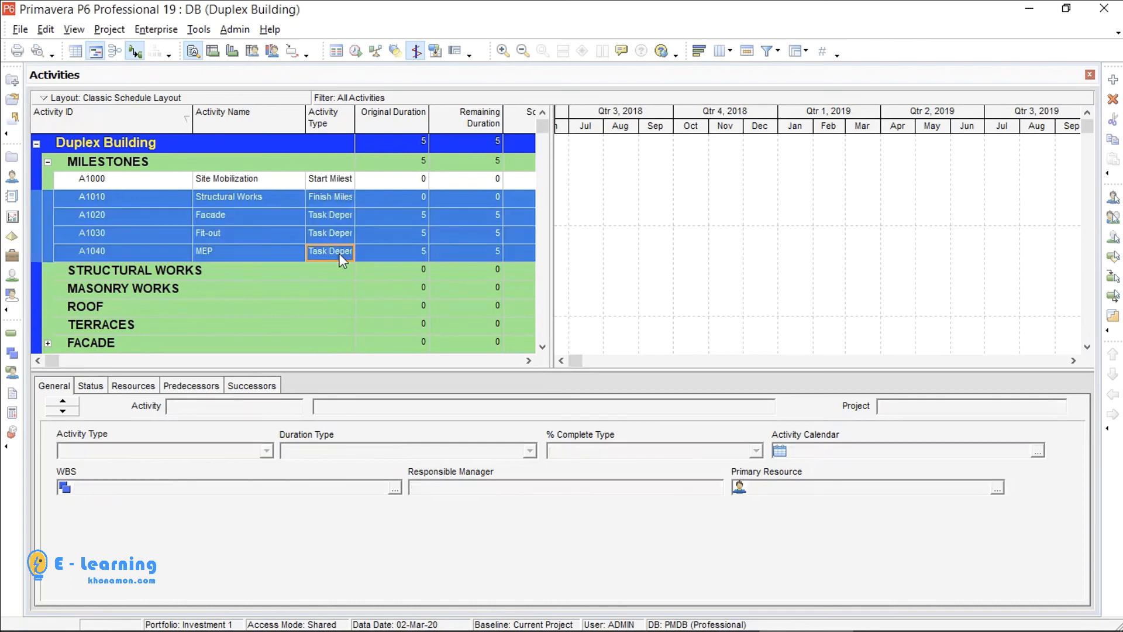
right_click(331, 252)
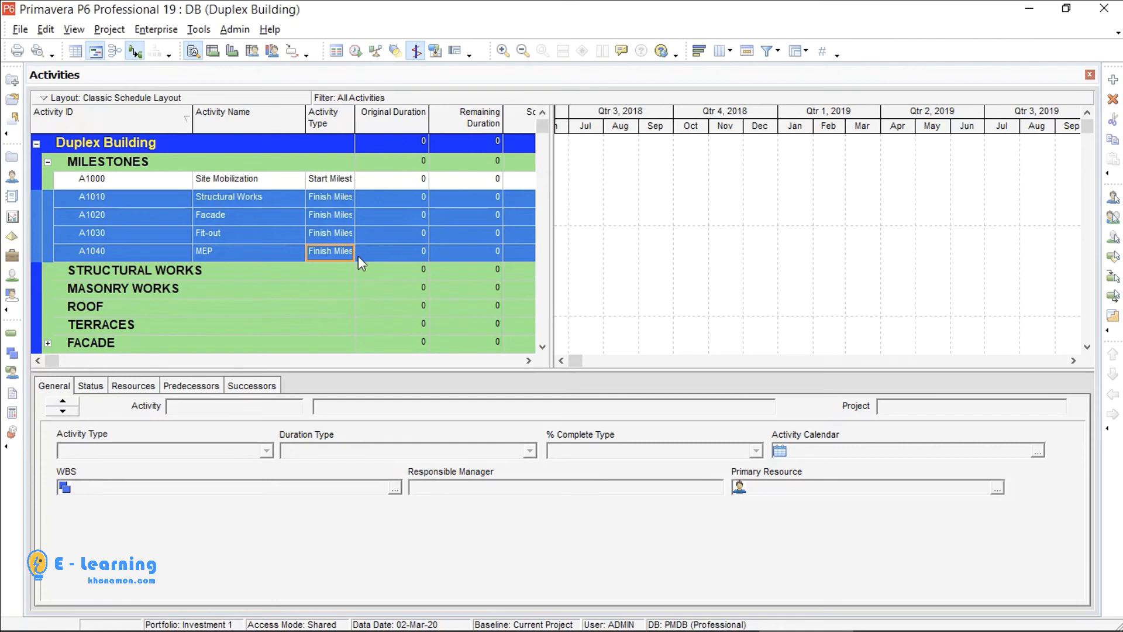
mouse_move(363, 256)
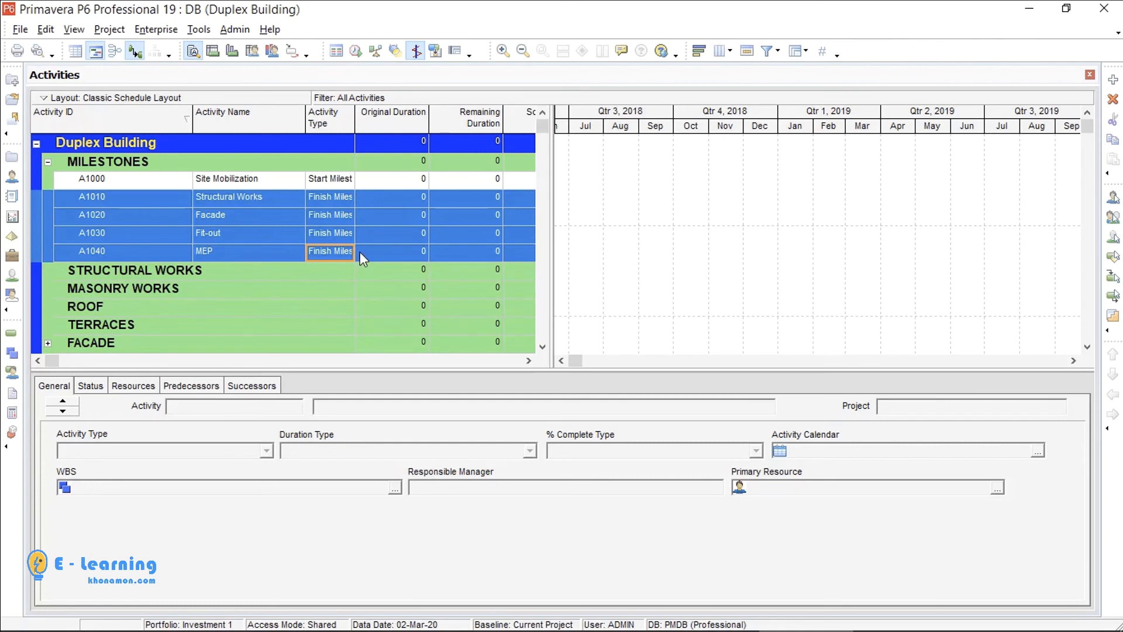
Create A1050 Civil Works with a 1-day duration and A1060 Waterproofing/Anti-Termite with 3 days.
click(330, 270)
text(Civil Works)
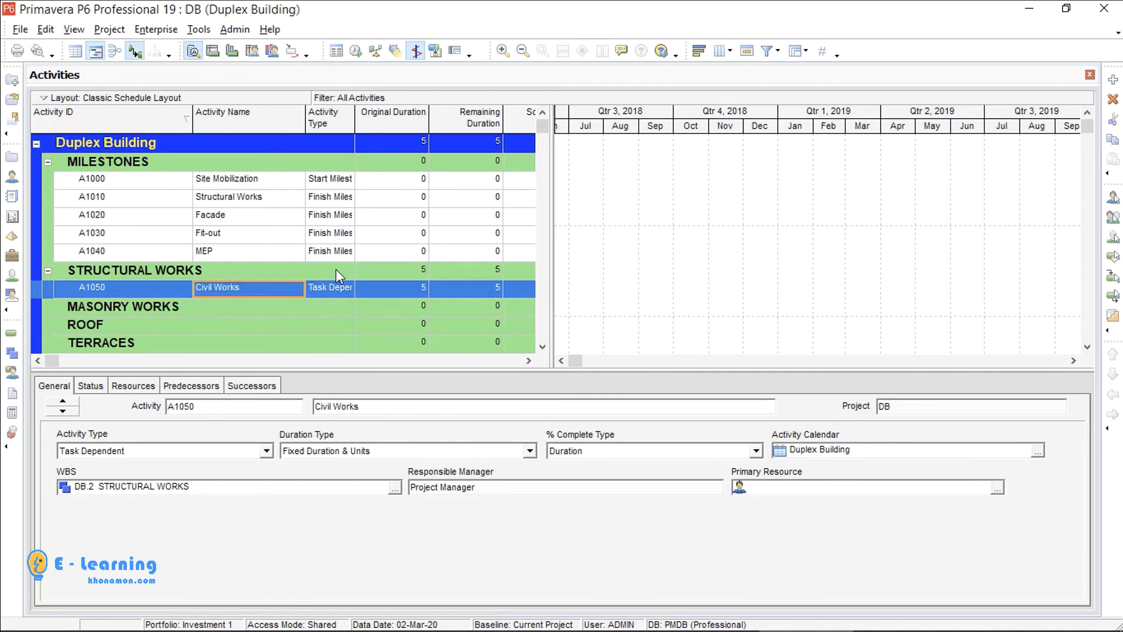
click(391, 288)
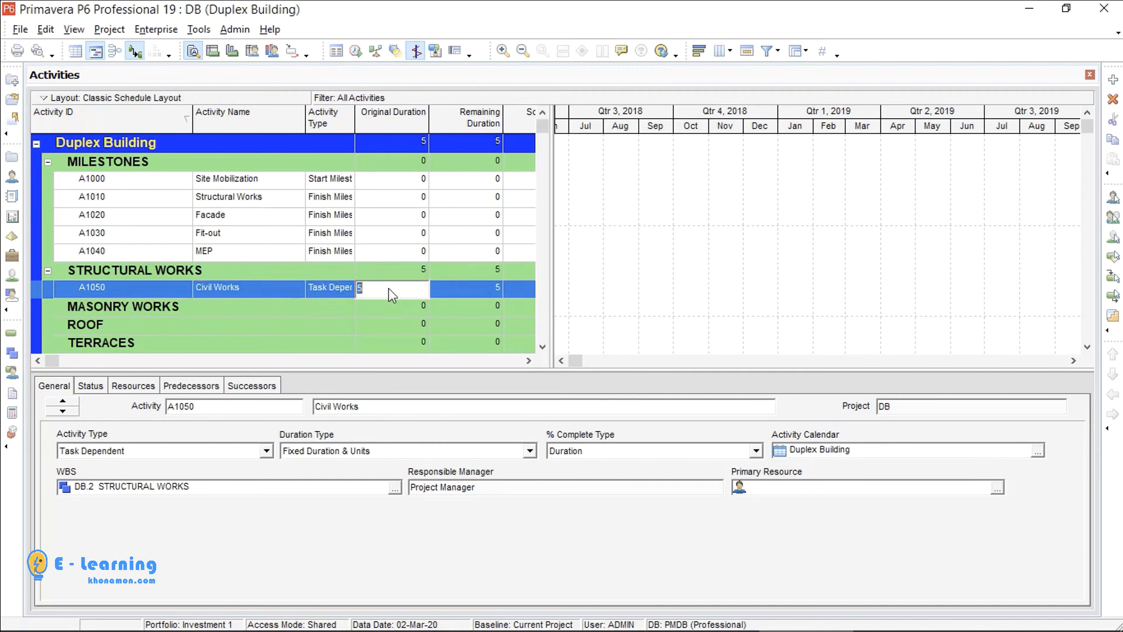
text(1)
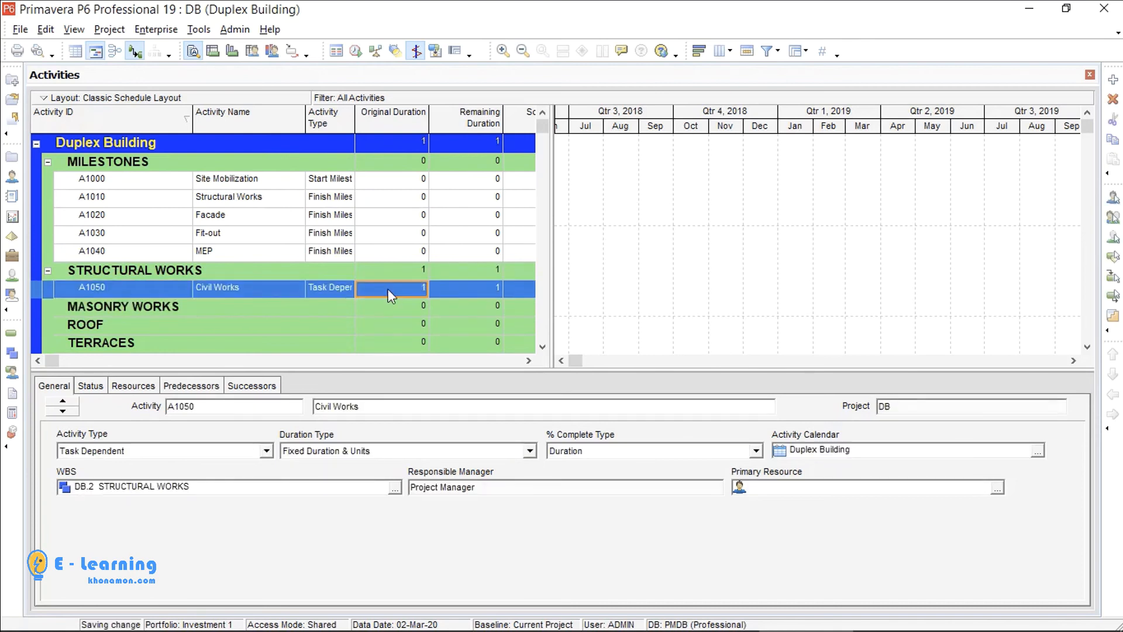
text(Waterproofing)
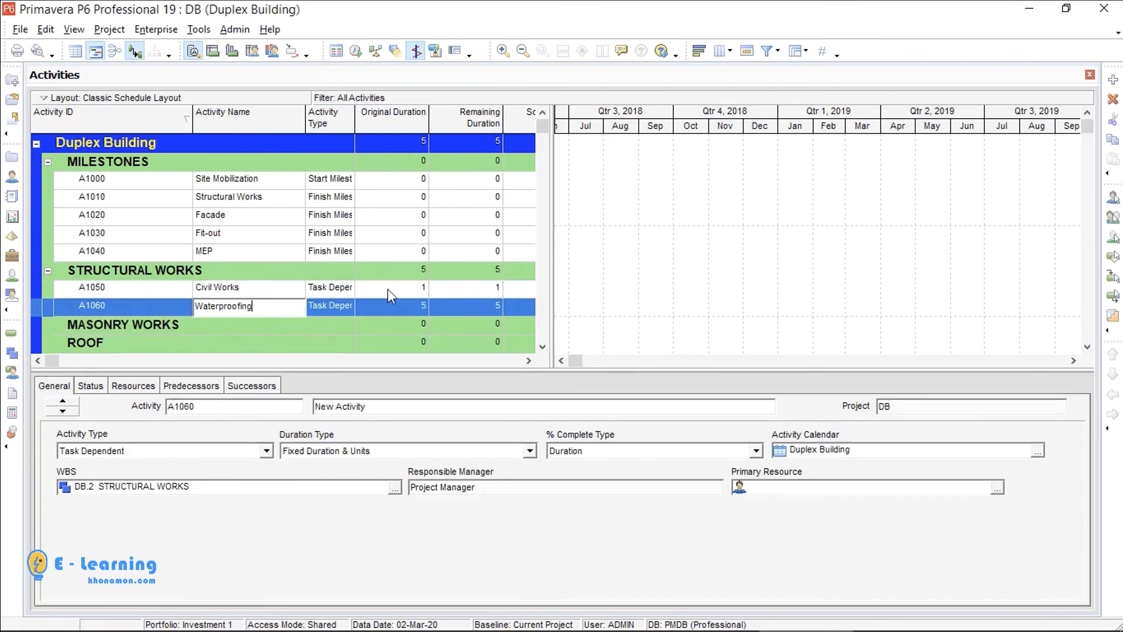
text(/Anti-Termite)
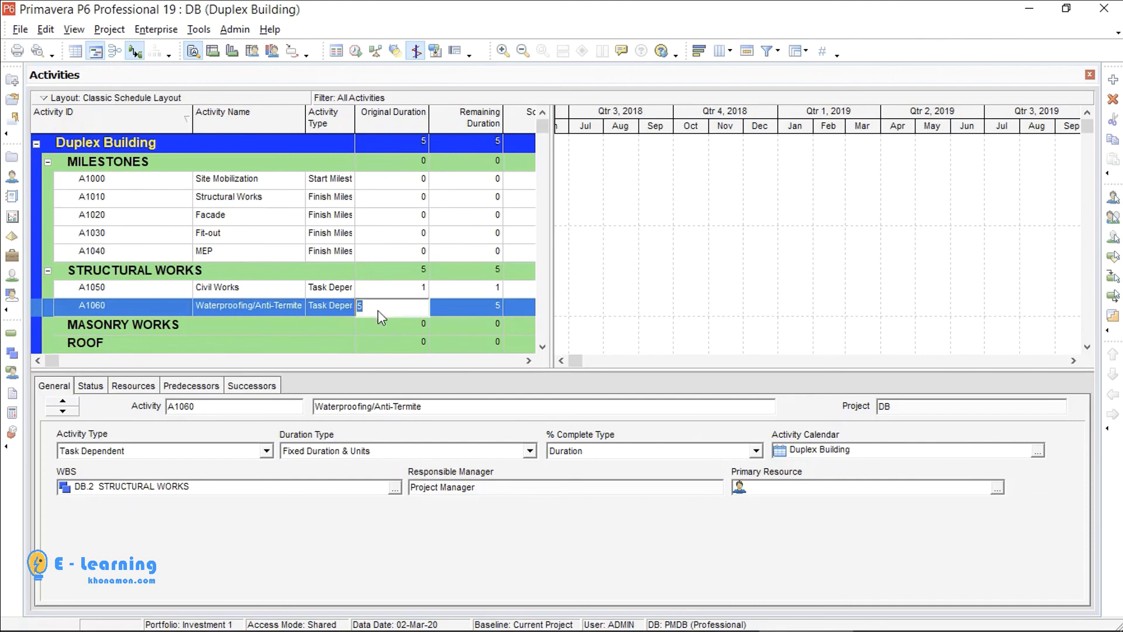
text(3)
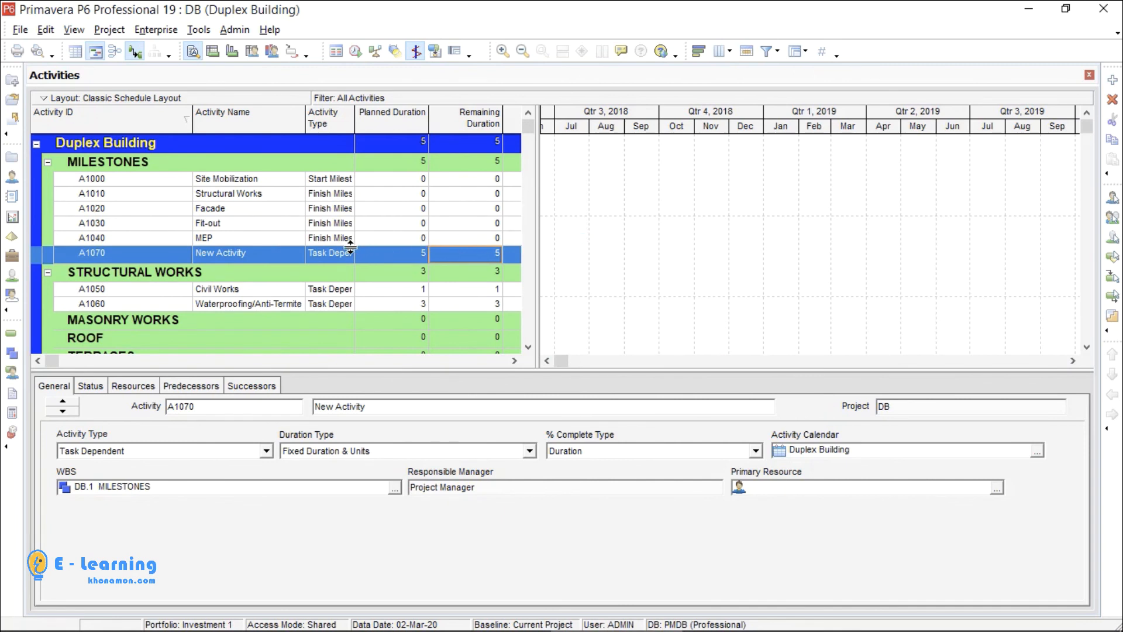
mouse_move(404, 264)
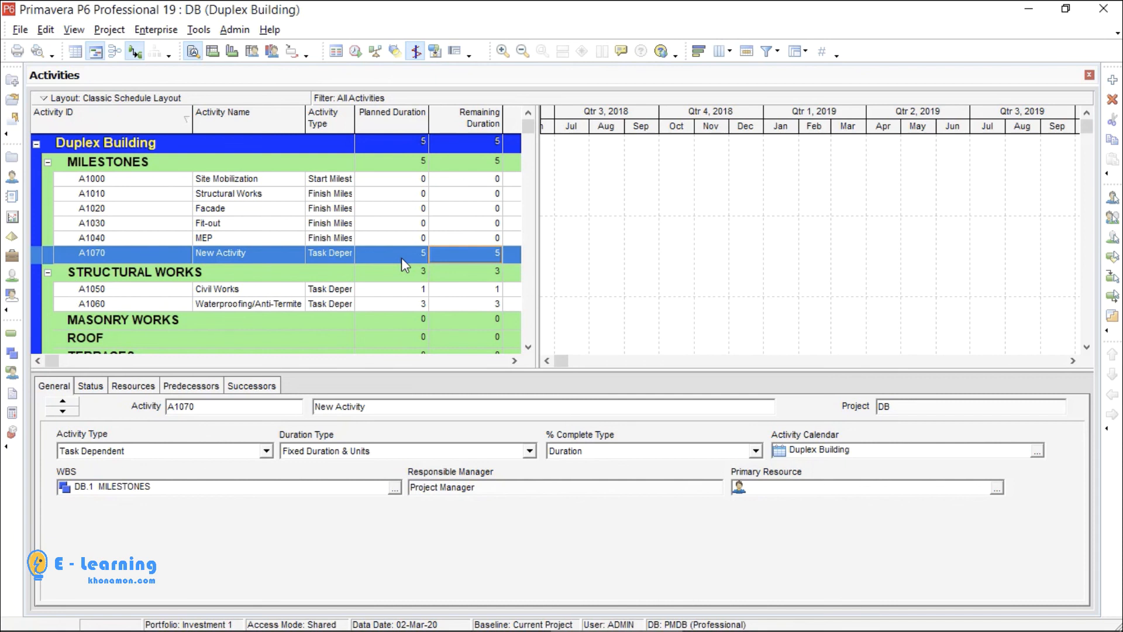
Change Default Duration to 2 in Admin Preferences and close the dialog.
click(234, 30)
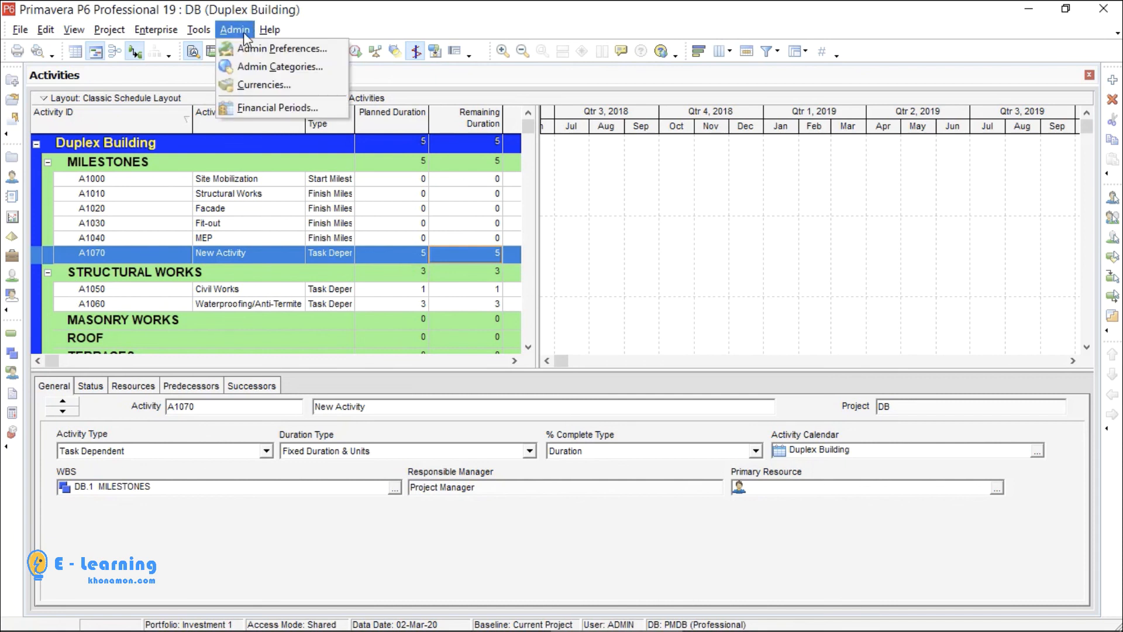
click(284, 48)
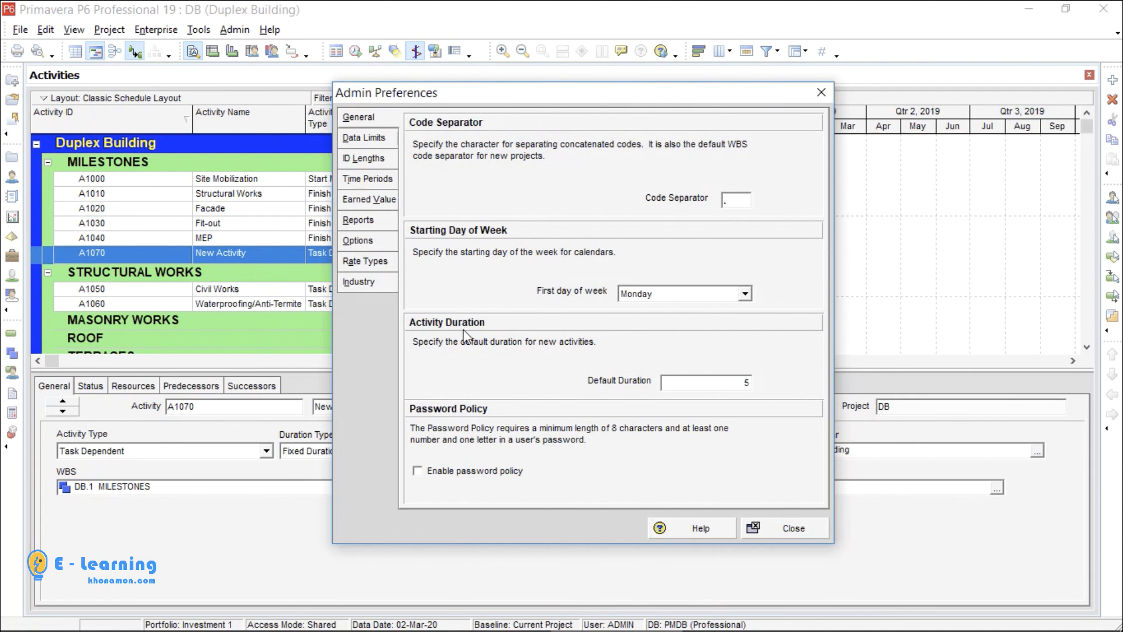
text(2)
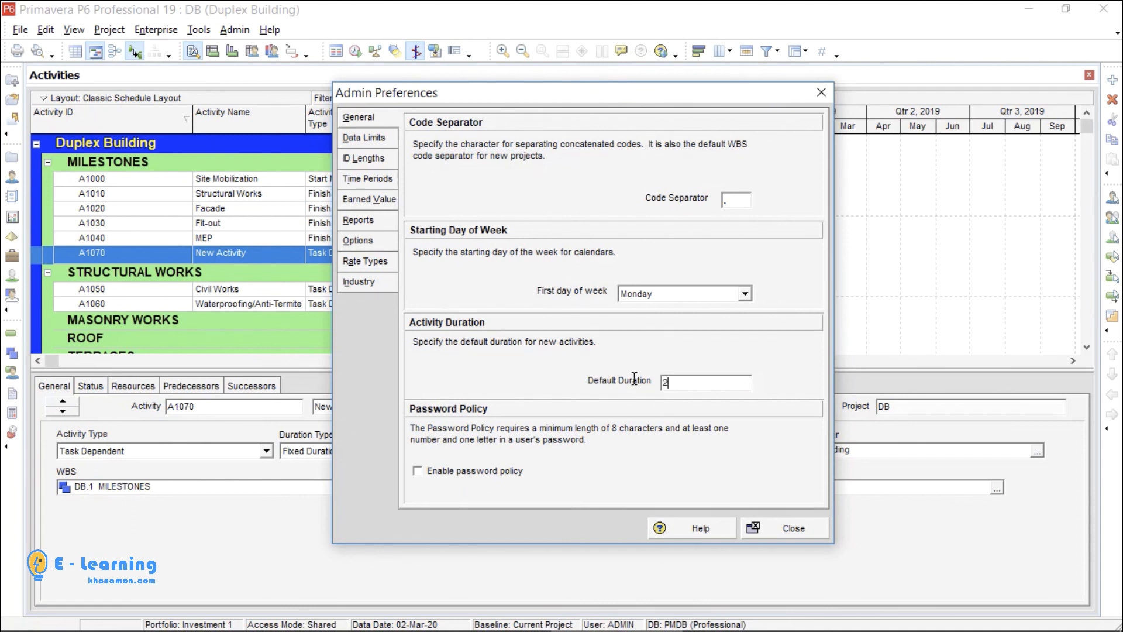
click(793, 528)
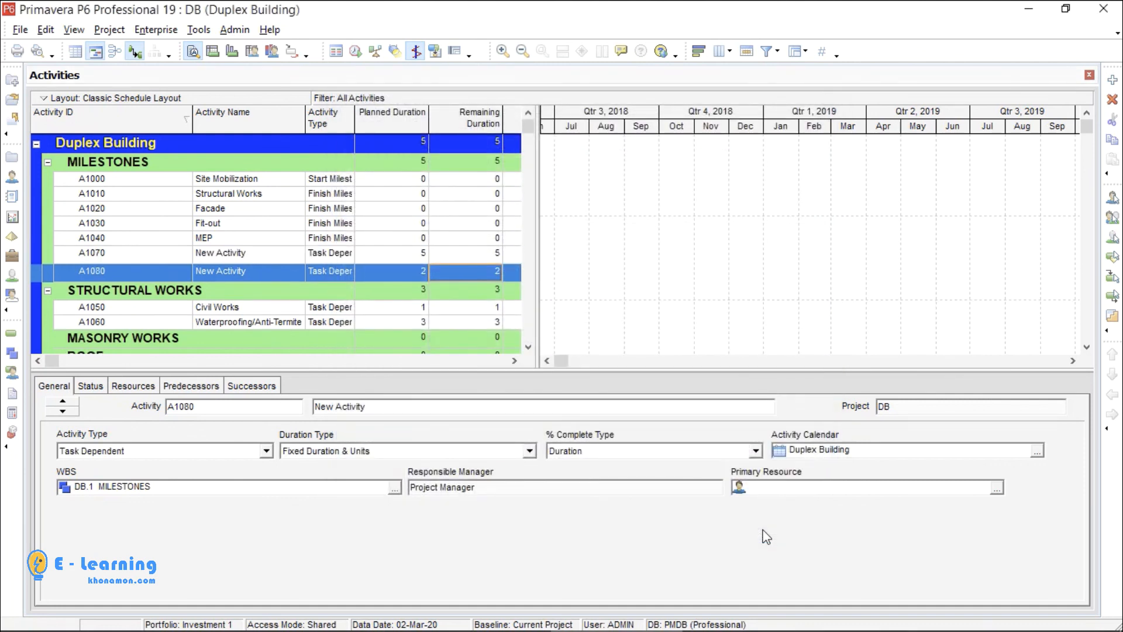
mouse_move(421, 280)
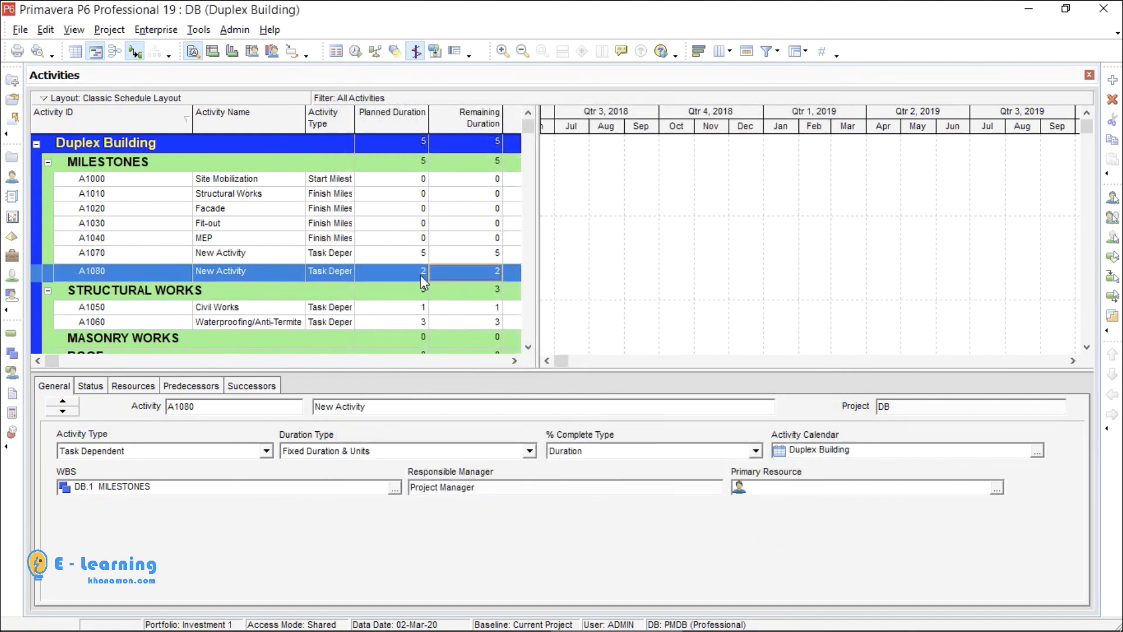